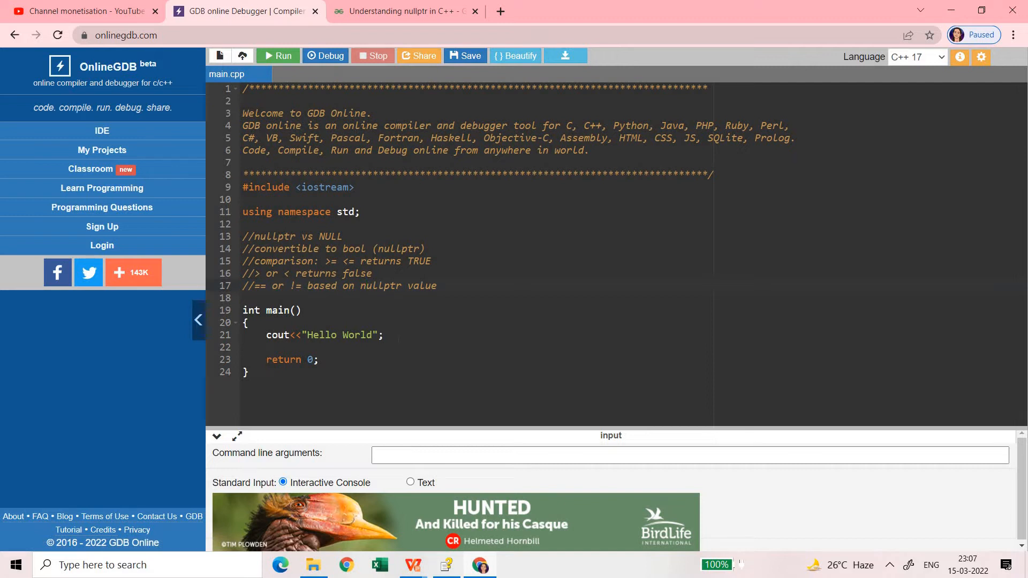
- Highlight nullptr and NULL in the notes, then add the comment //NULL is a macro (integer)
double_click(274, 235)
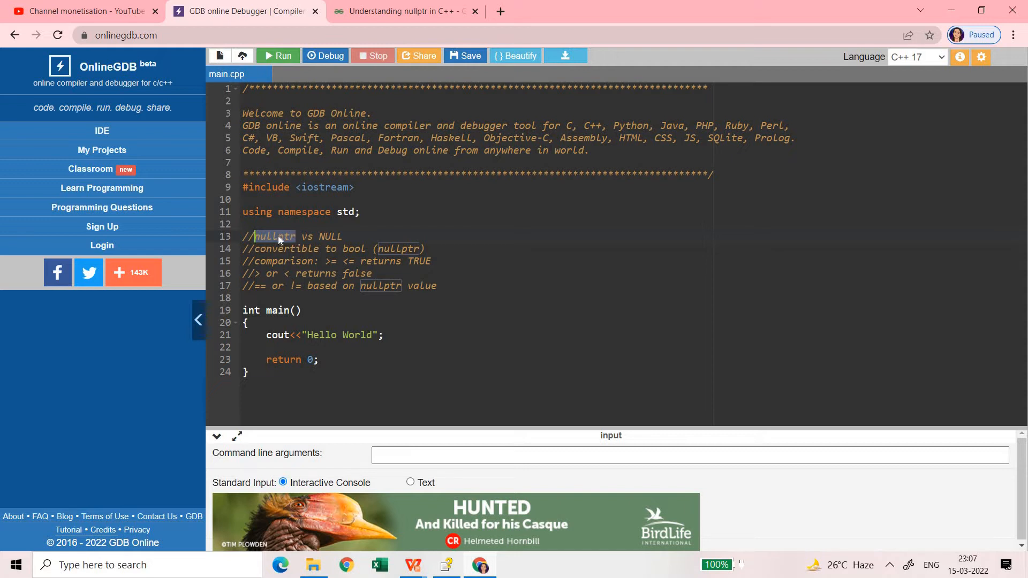
left_click(319, 235)
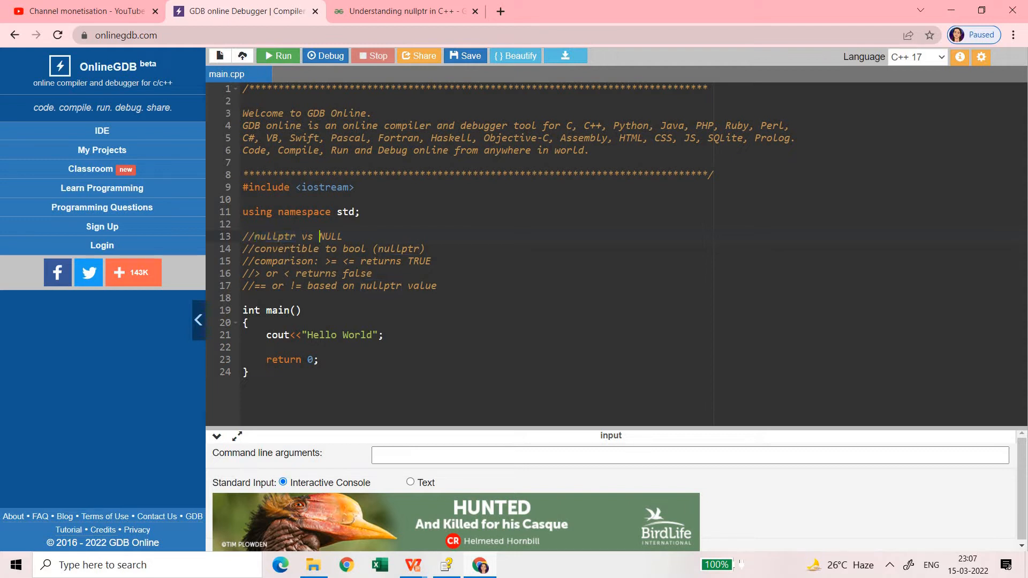
double_click(330, 235)
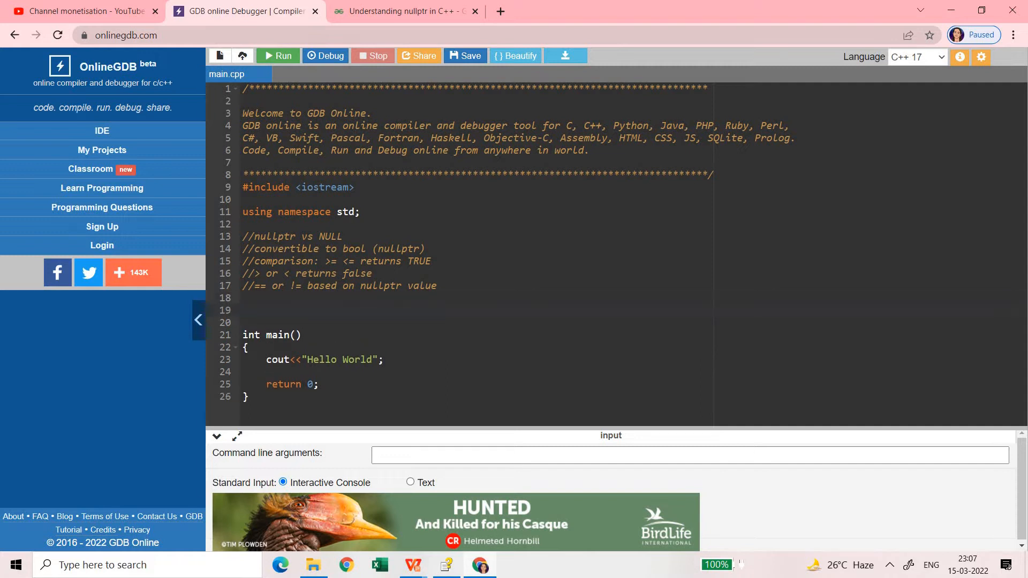
type("//NULL is a macro (integer")
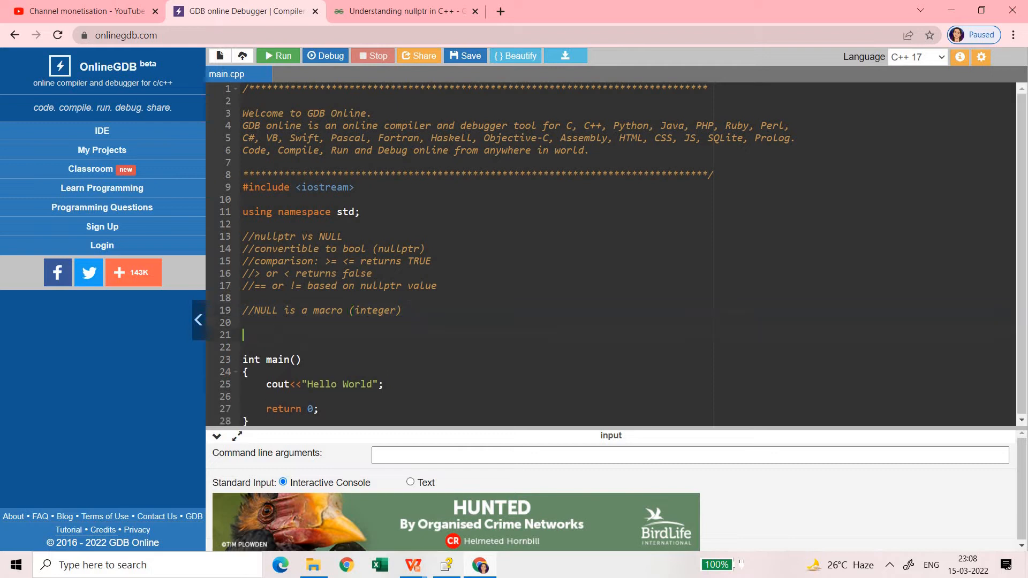
- Declare two Fun overloads, one taking char *s and one taking int k
type("void")
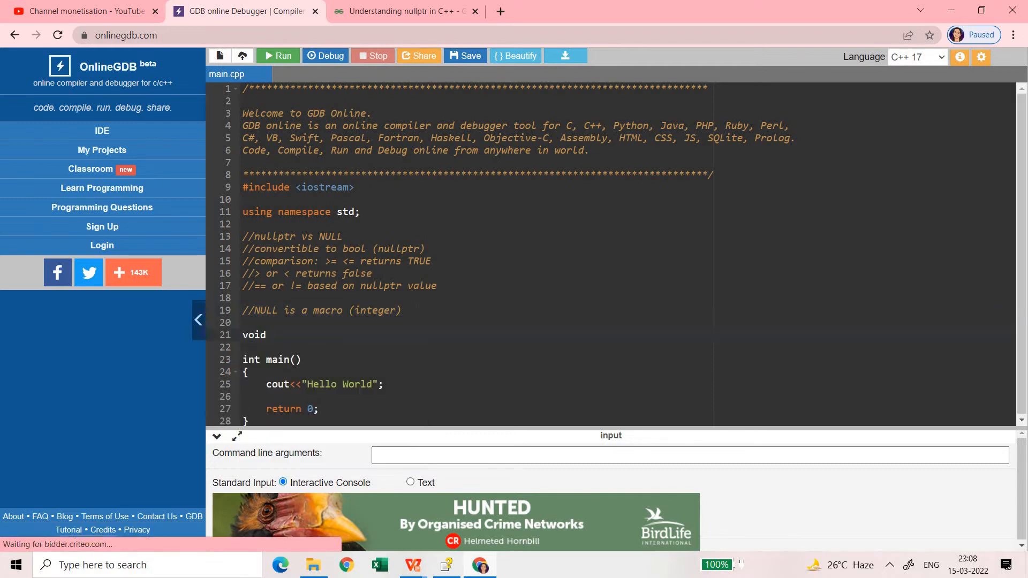
type("Fun")
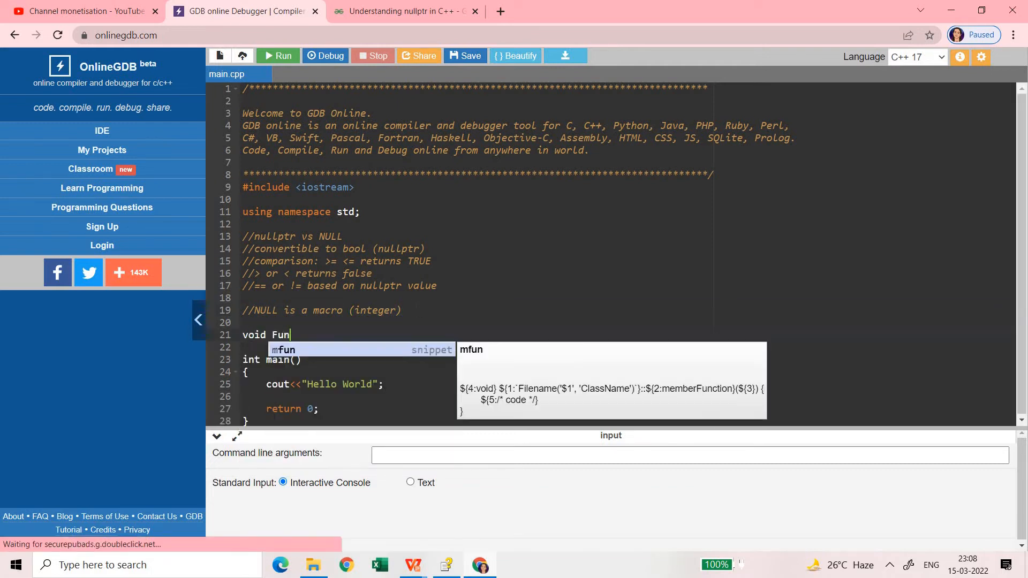
type("(char *")
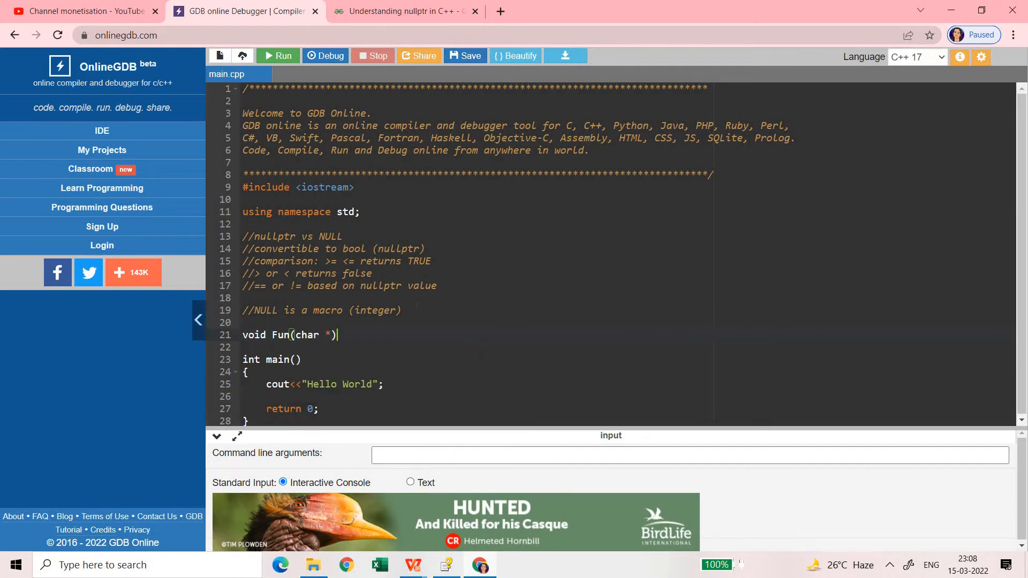
type("s")
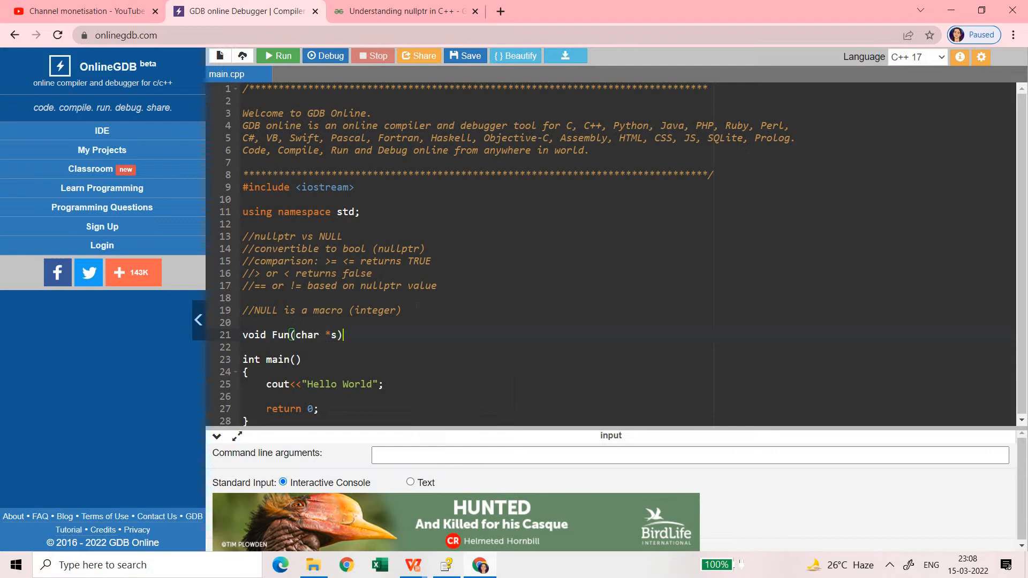
type("{")
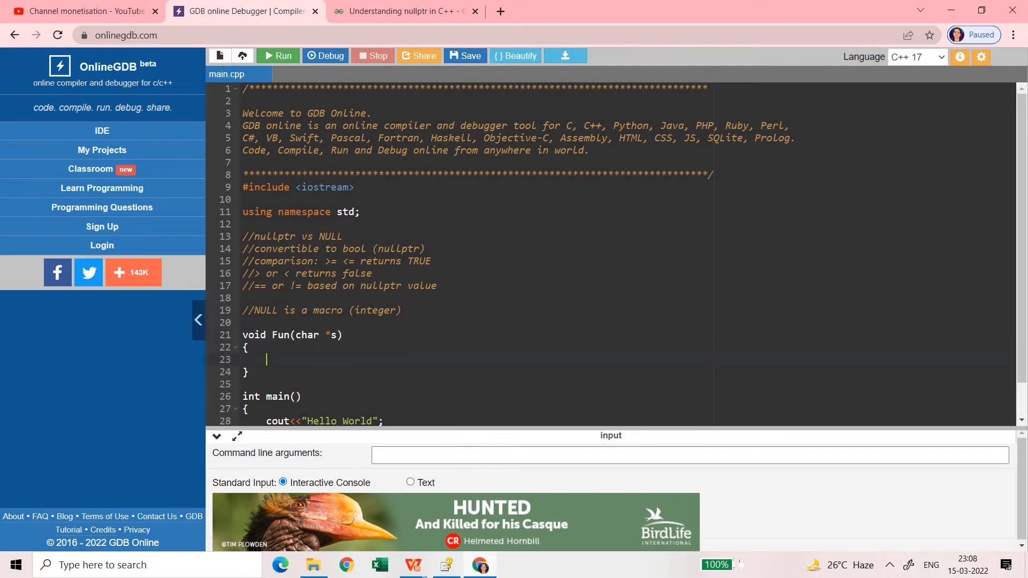
type("vo")
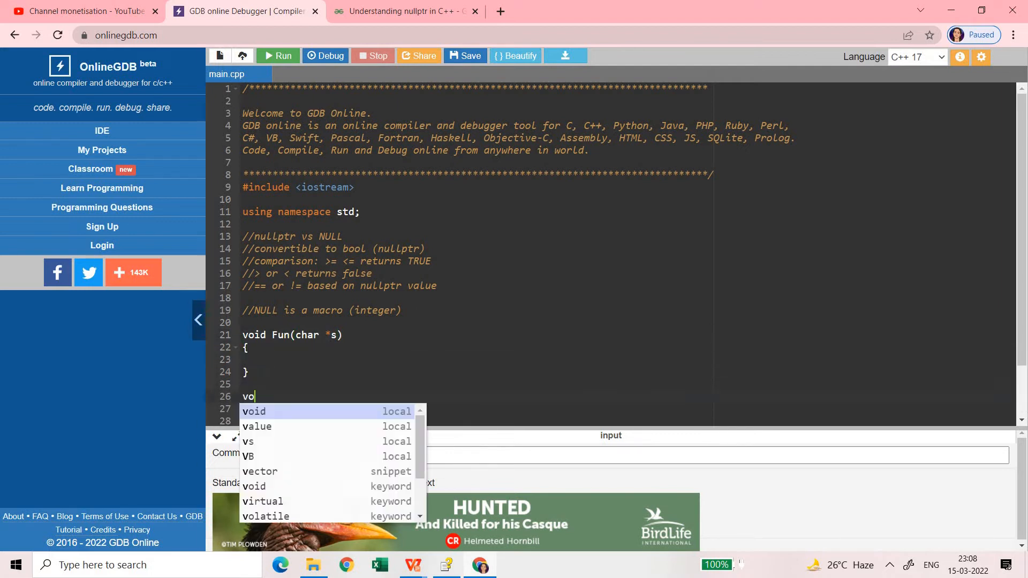
type("id Fun")
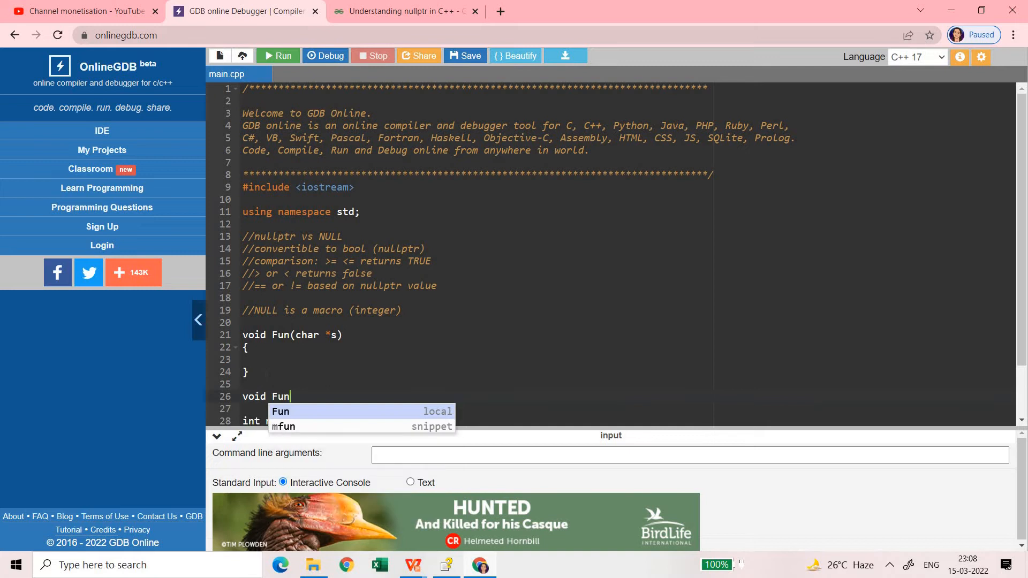
type("(int )")
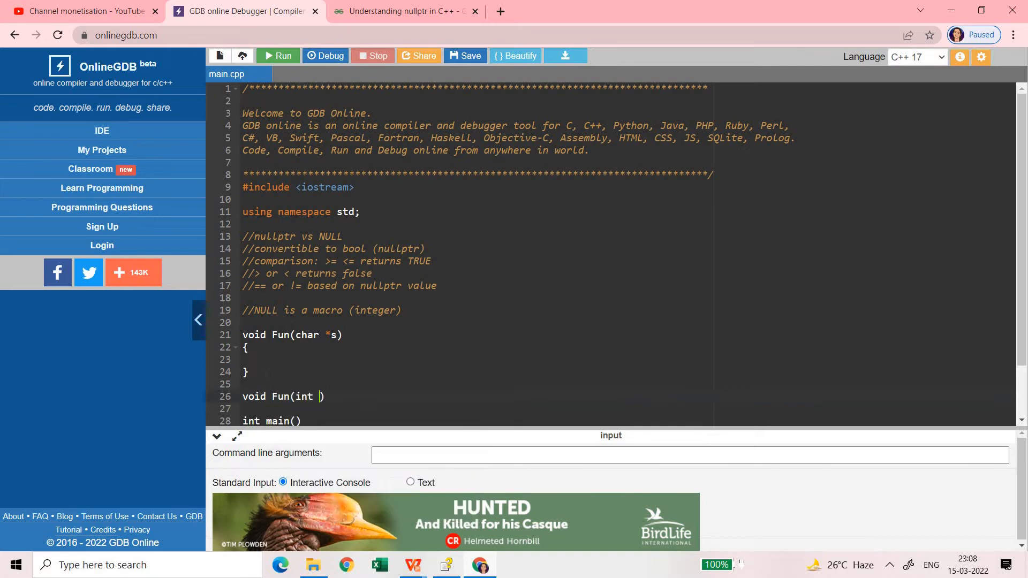
type("k")
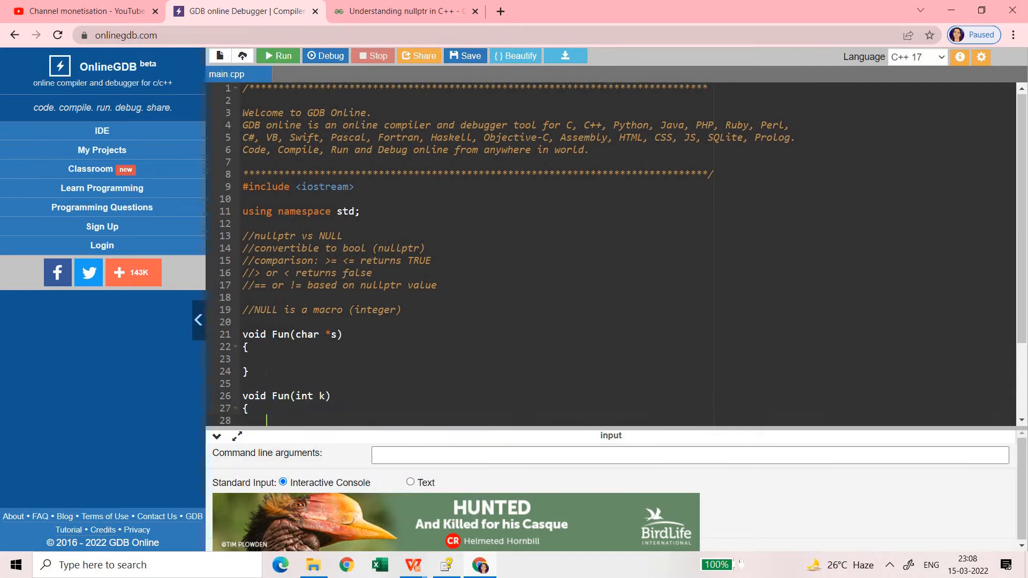
- Give each Fun body a cout printing "Inside Fun - char *" or "Inside Fun - int"
scroll("down", 3)
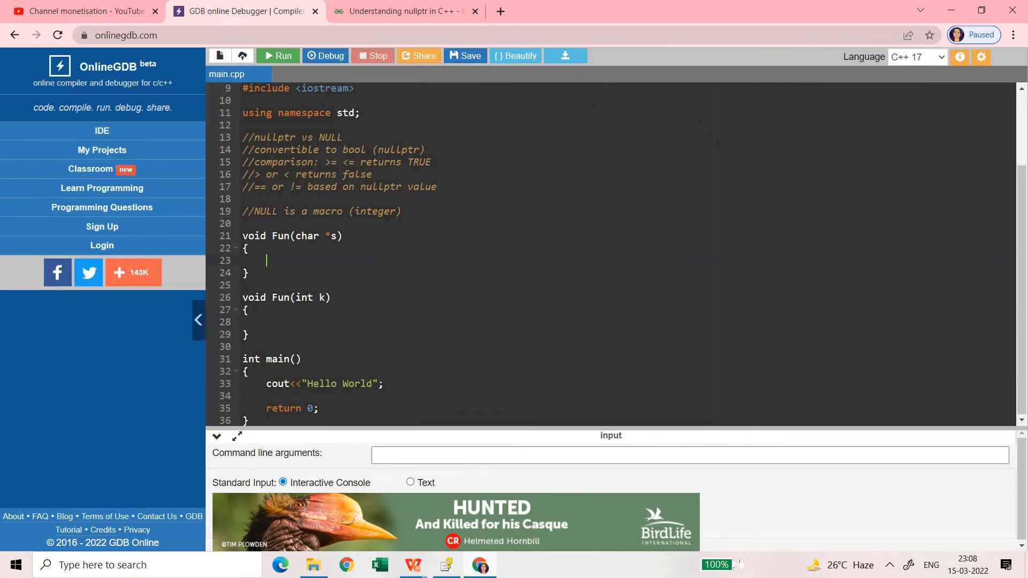
type("cout<<")
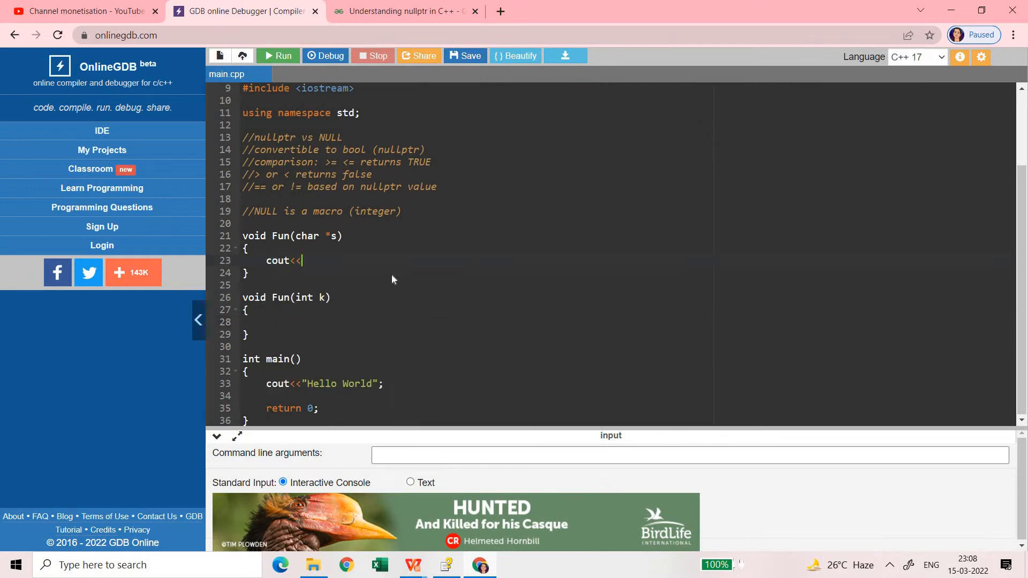
type("endl<<")
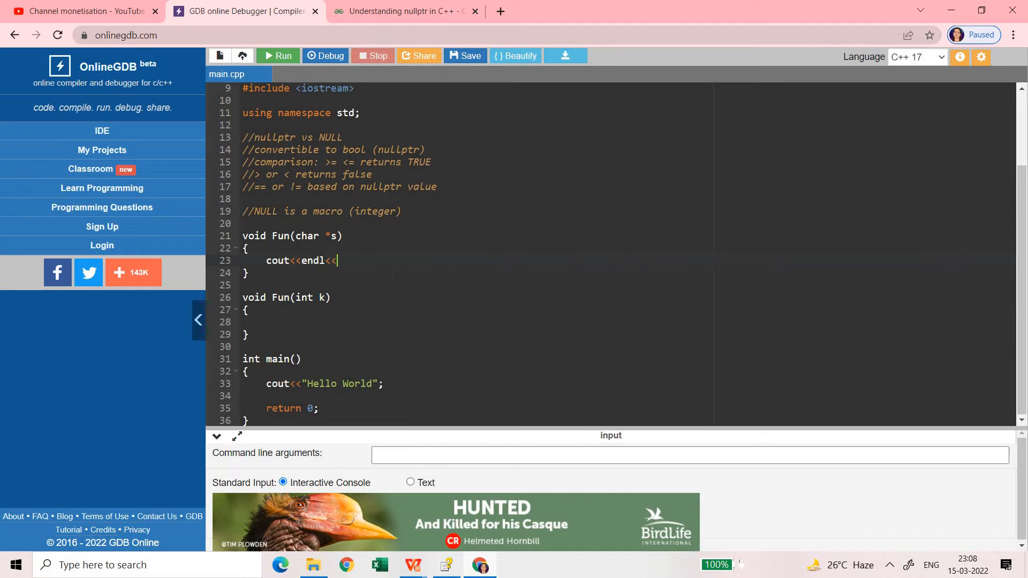
type("\"\"")
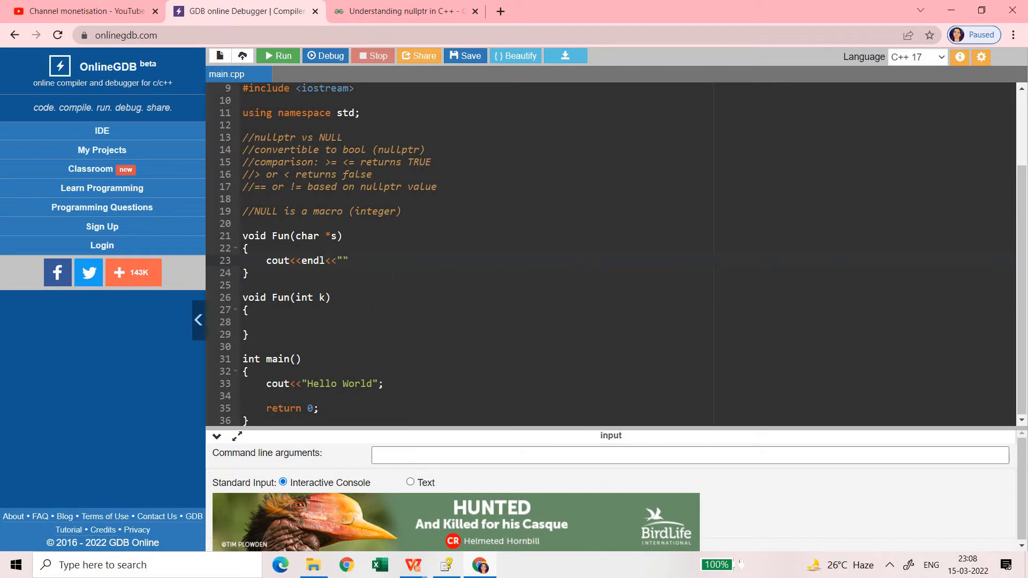
type("Inside Fun")
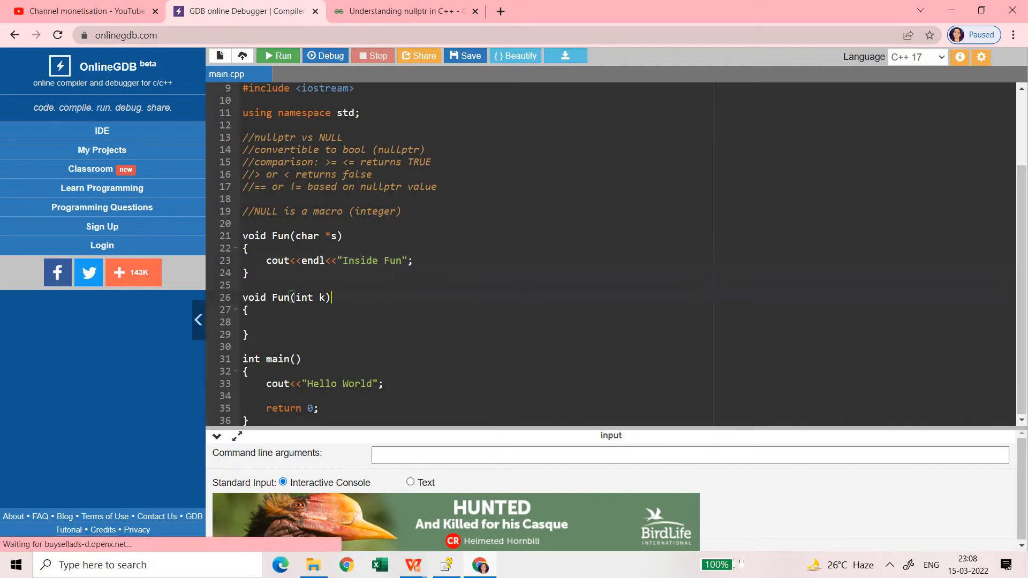
type("cout")
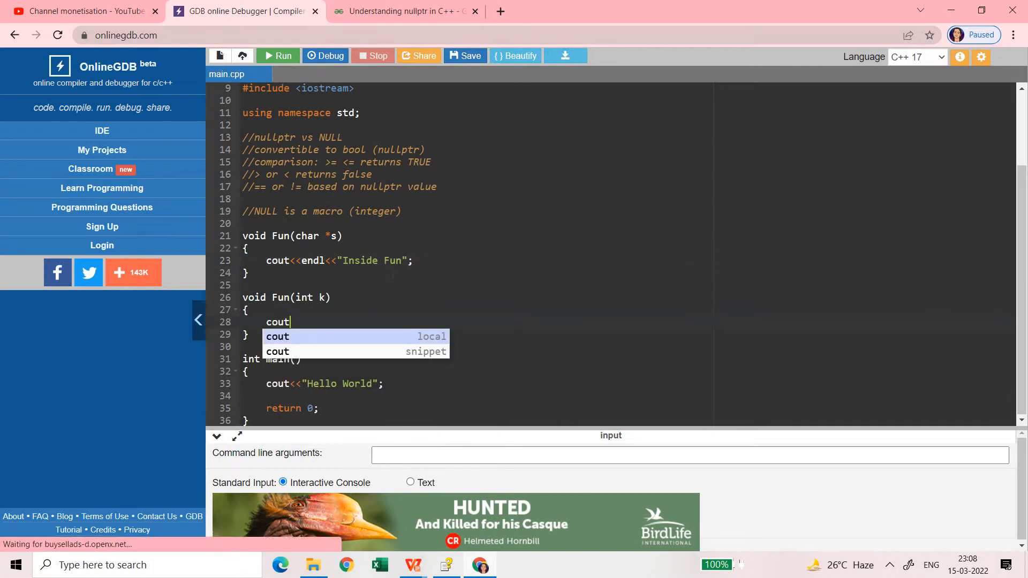
type("<<endl")
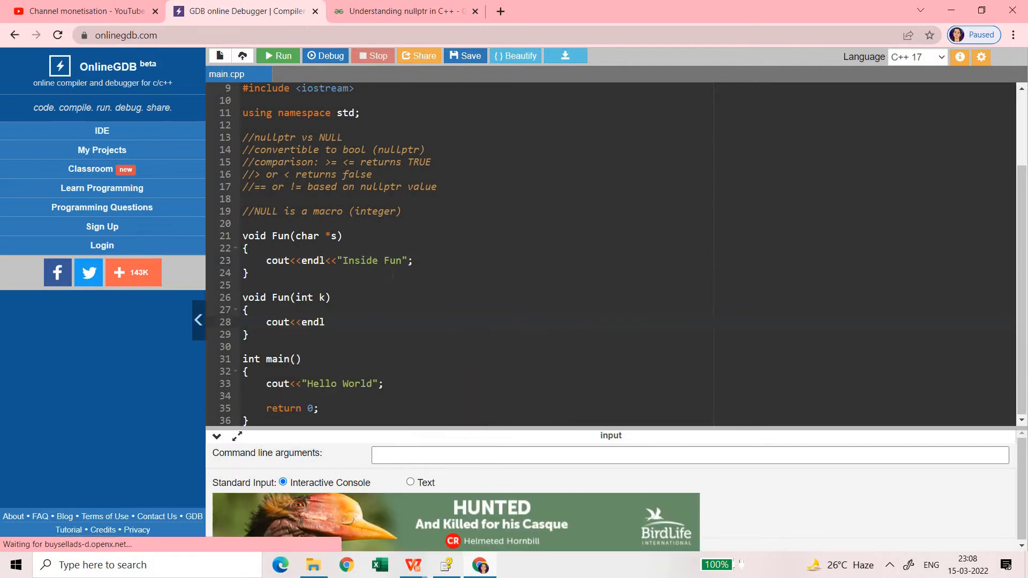
type("\"Inside")
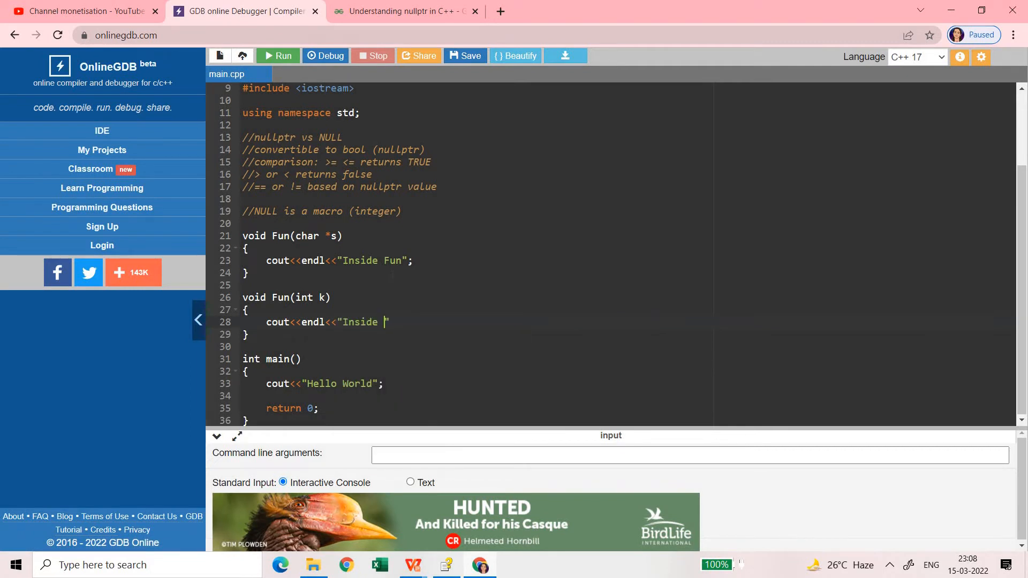
type("Fun - int")
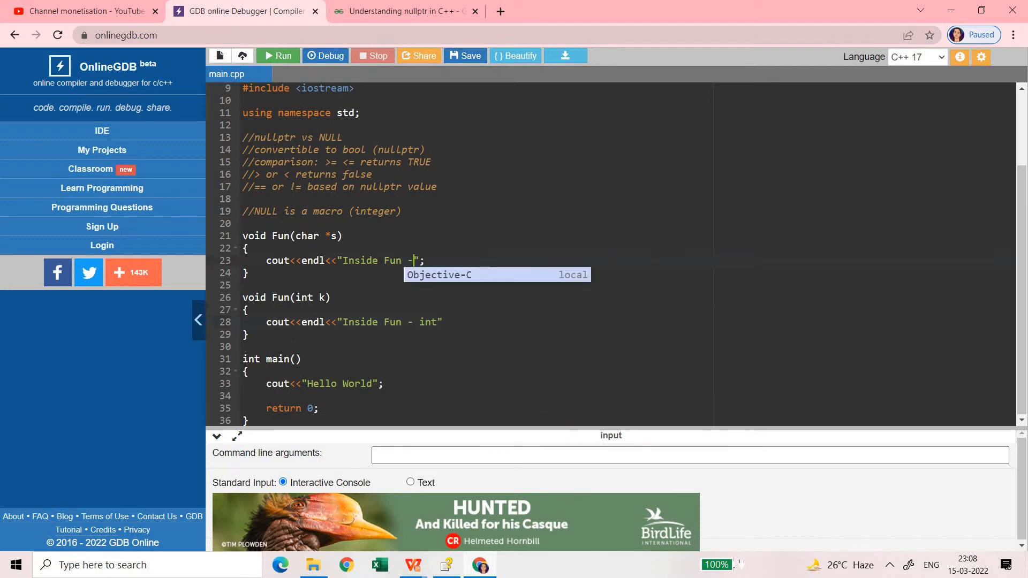
type("char *")
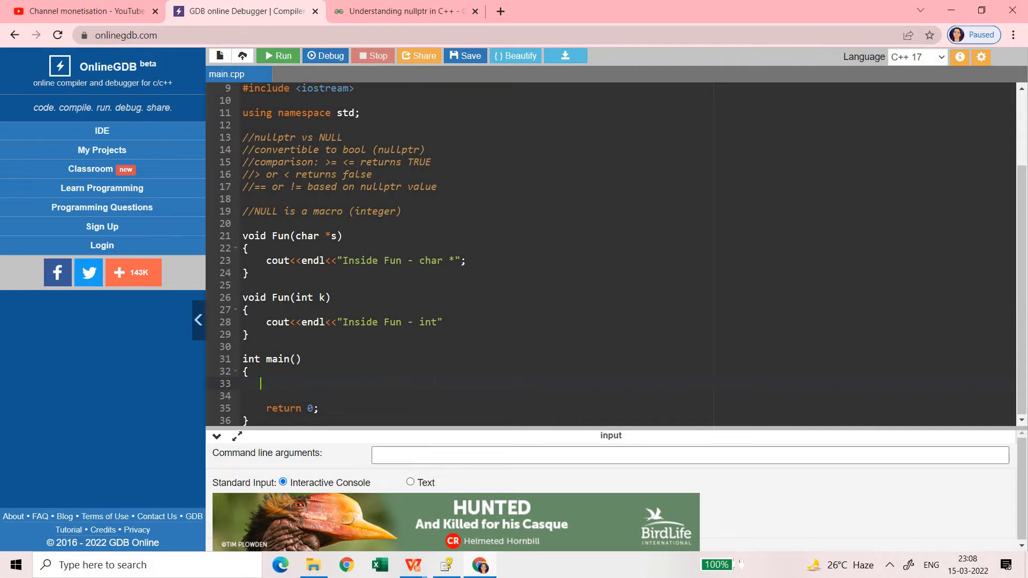
- Call Fun(NULL); in main and highlight the NULL argument
type("Fun()")
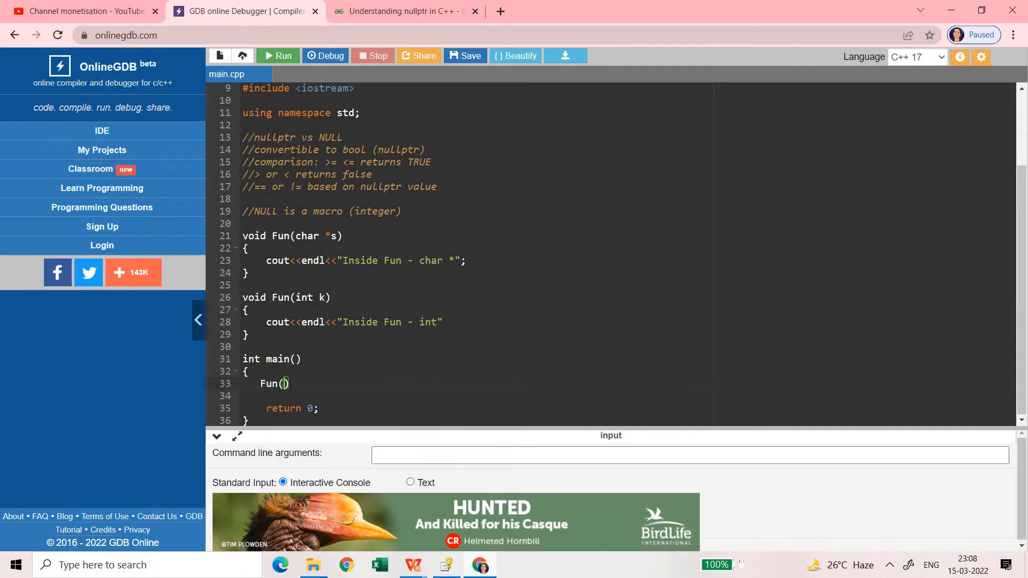
type("NULL")
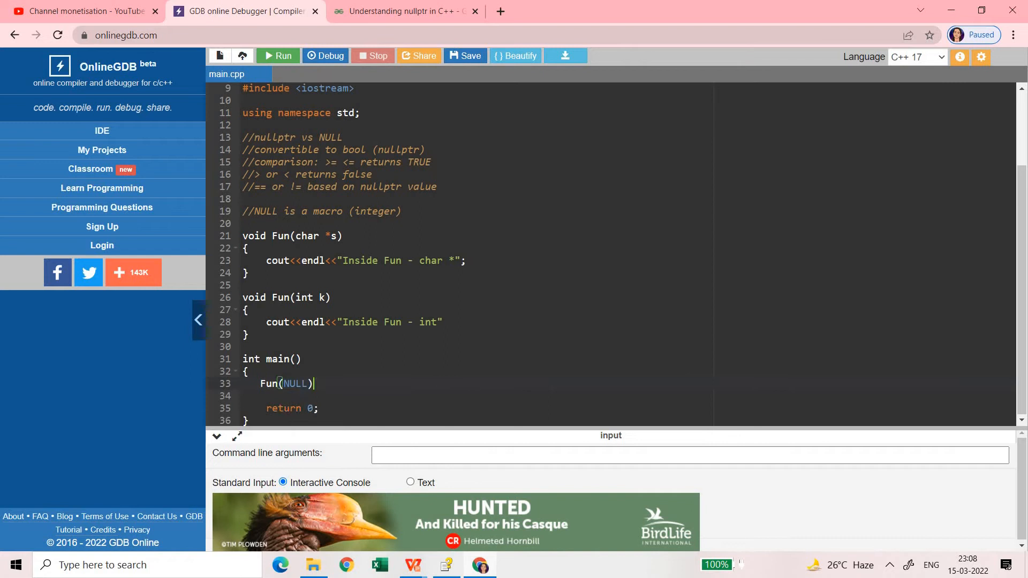
type(";")
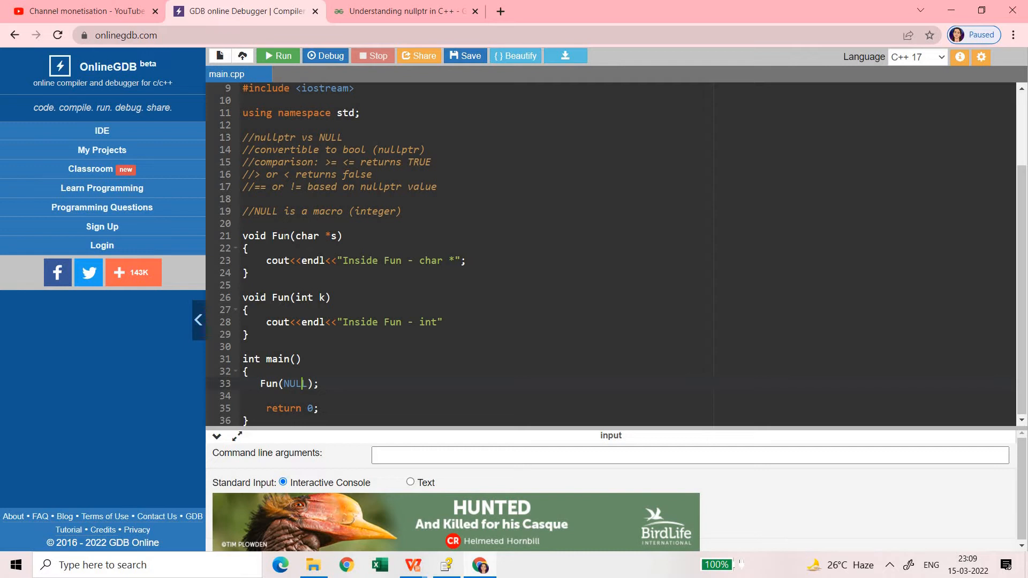
double_click(318, 236)
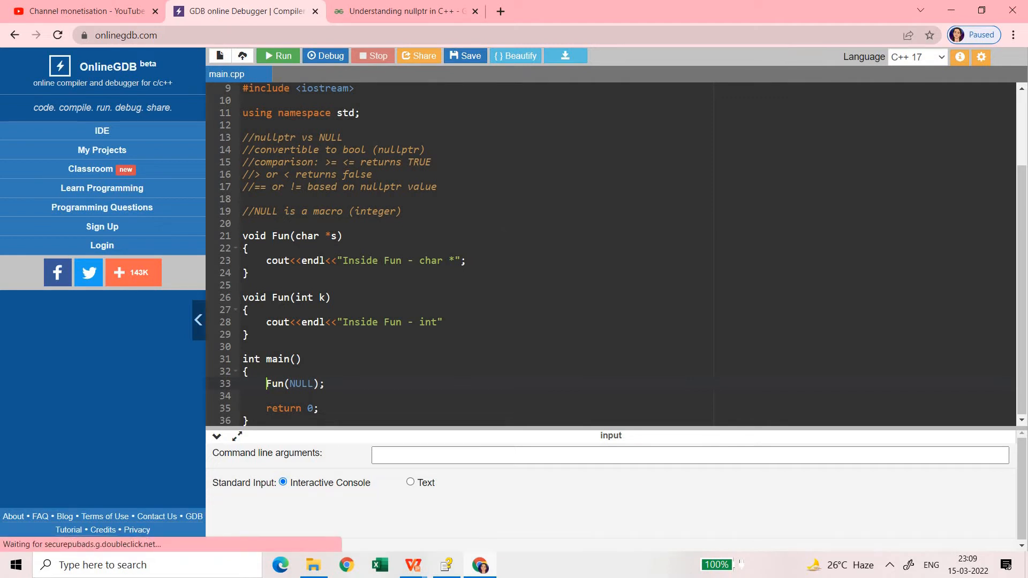
- Run, add the missing semicolon in Fun(int), and rerun to show the ambiguous Fun(NULL) error
left_click(278, 56)
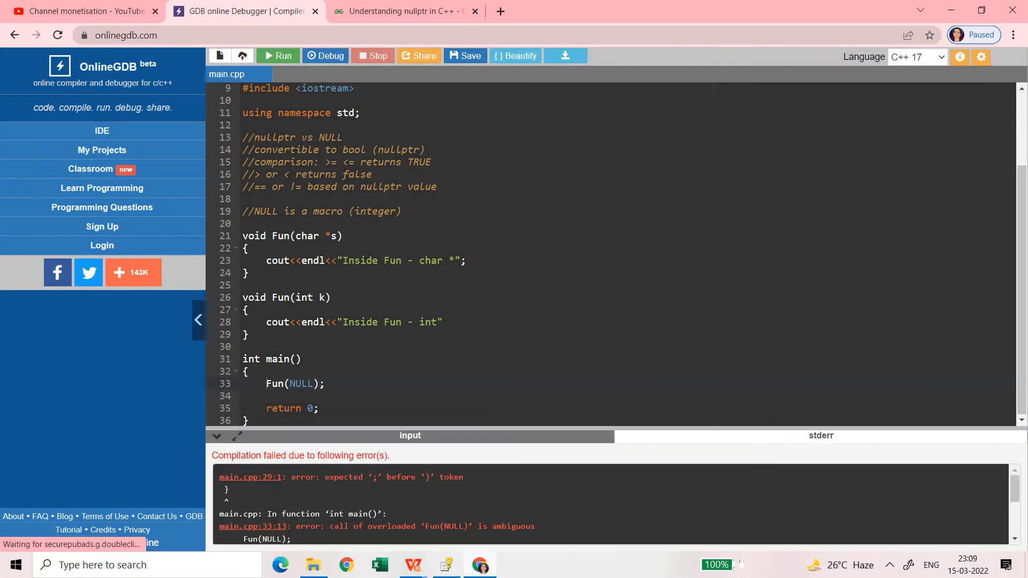
type(";")
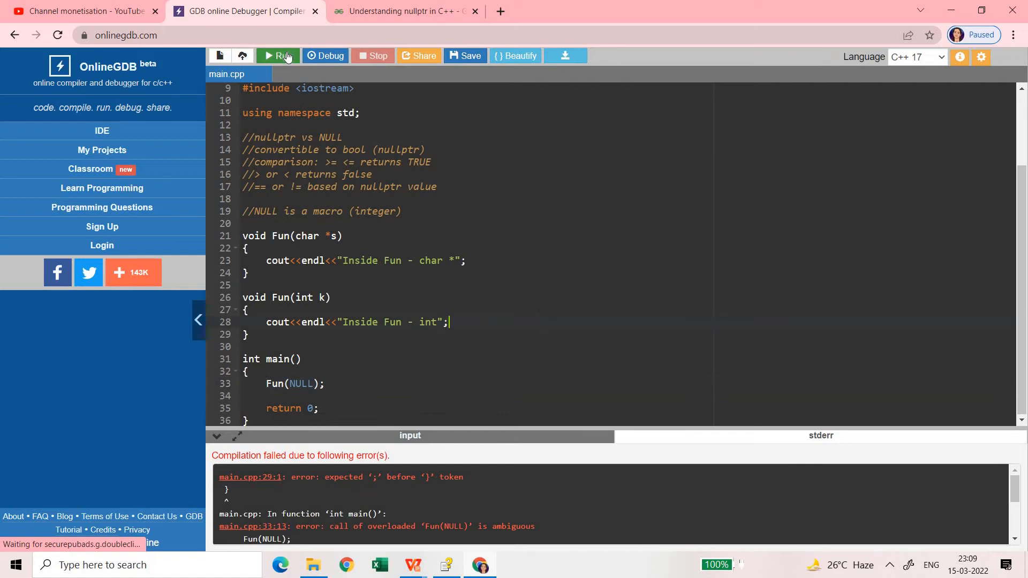
left_click(279, 56)
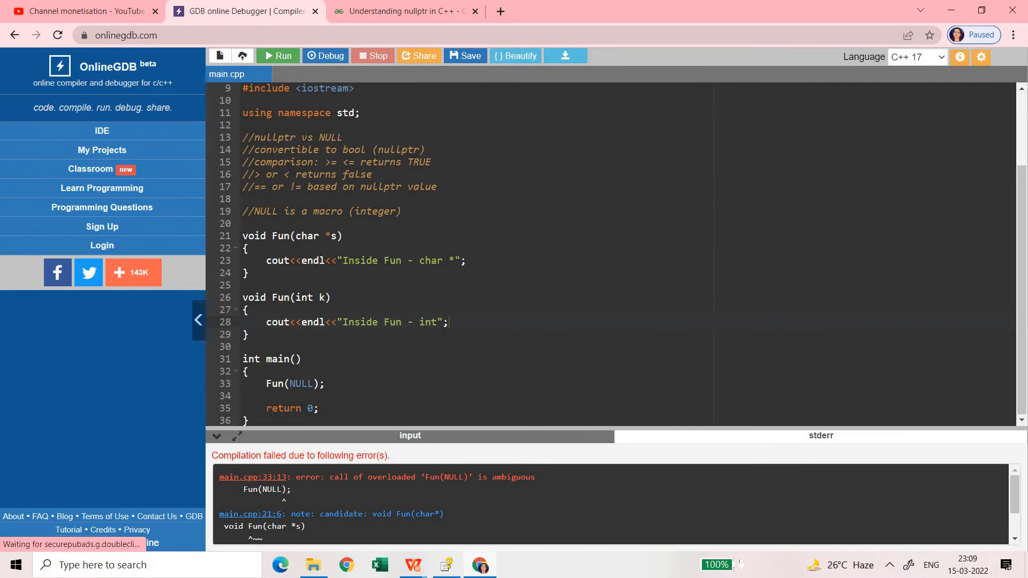
mouse_move(508, 460)
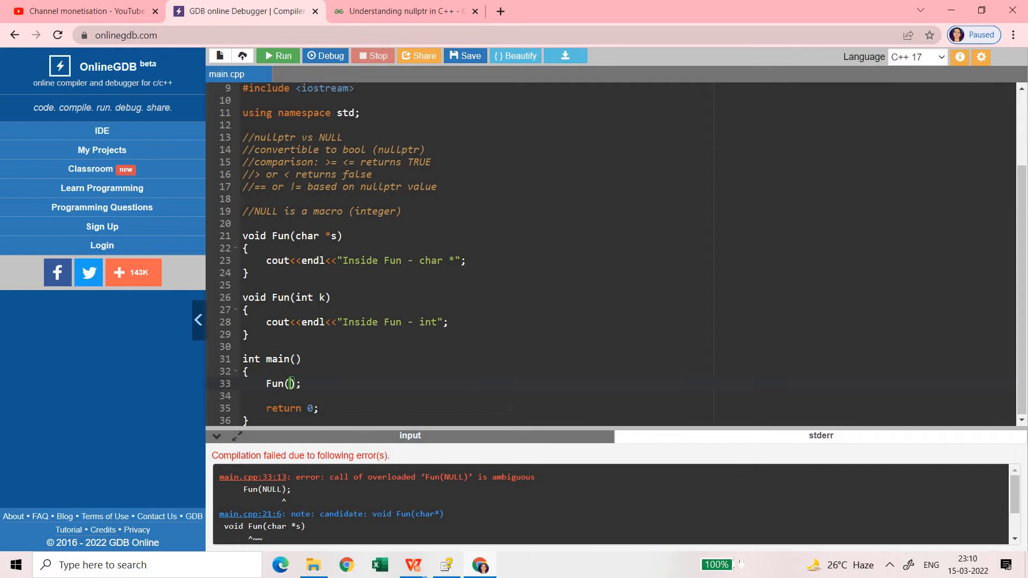
- Call Fun(nullptr) and run, printing Inside Fun - char *
type("null")
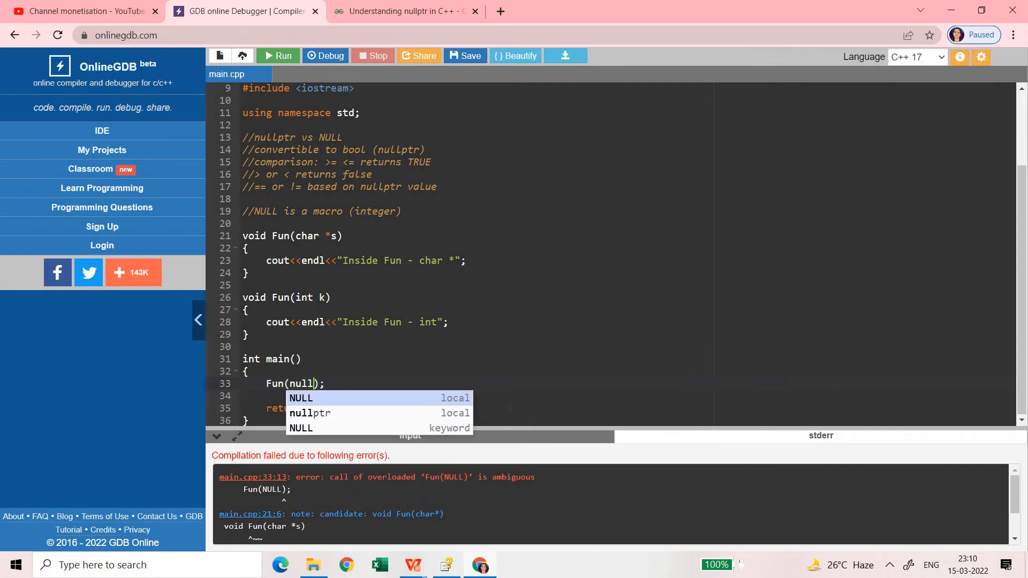
left_click(309, 413)
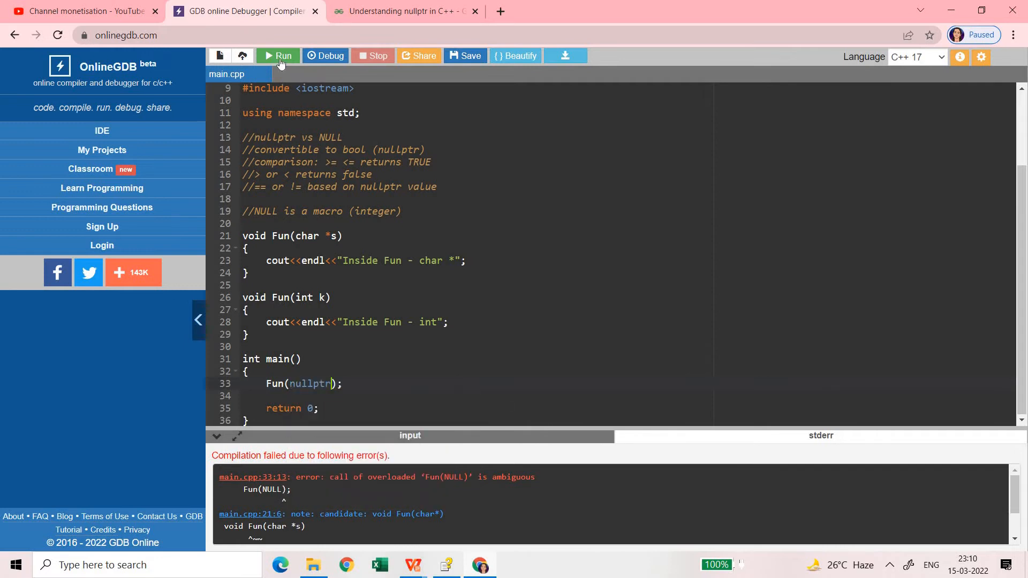
left_click(278, 55)
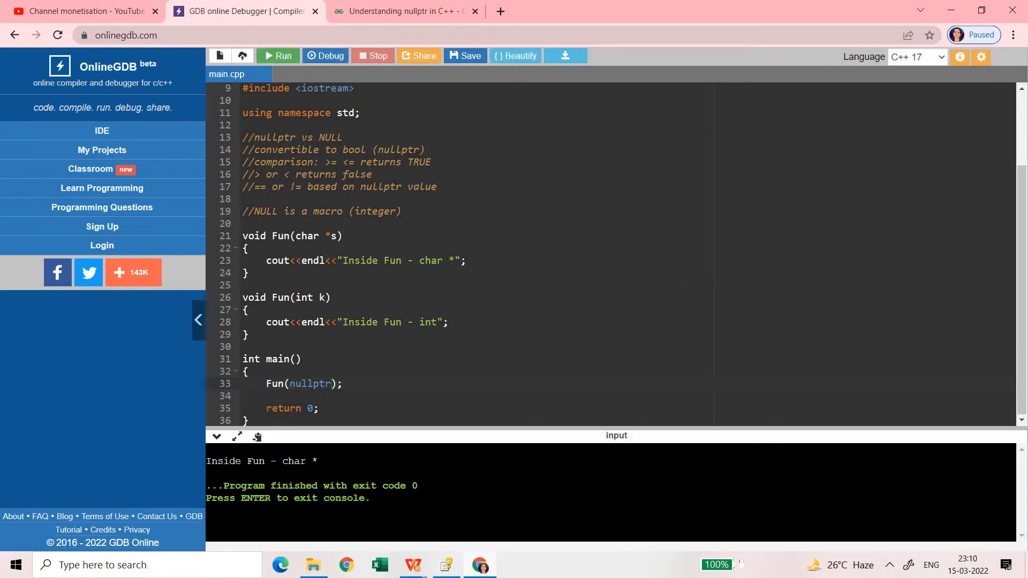
triple_click(291, 236)
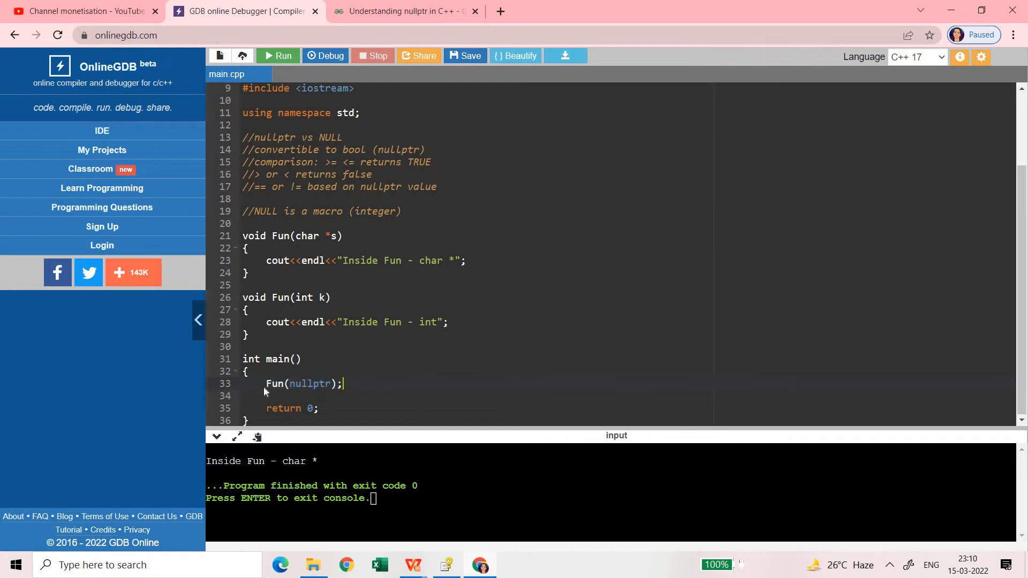
- Add a //convertible to bool comment and an if(nullptr) condition in main
type("//")
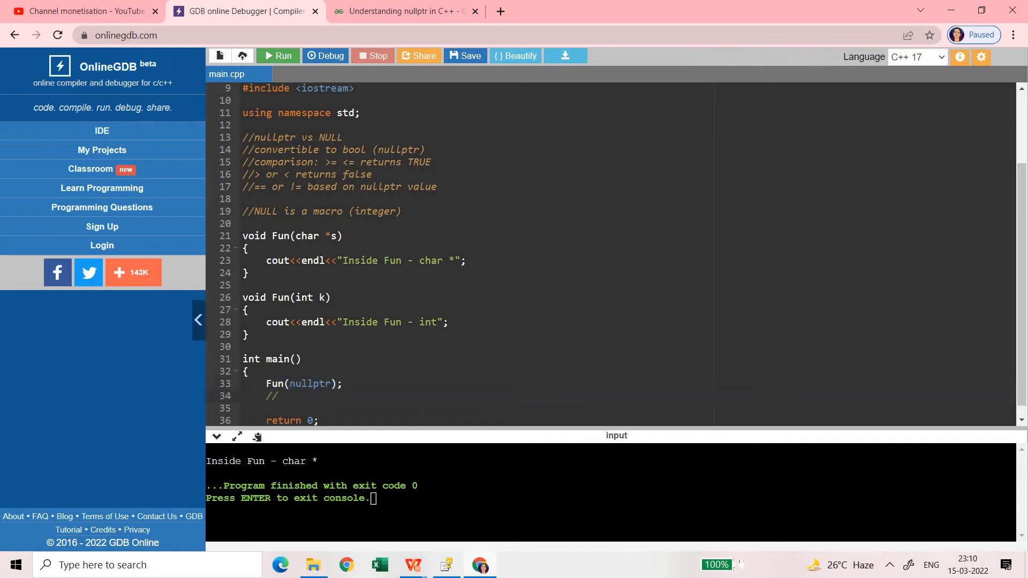
double_click(332, 150)
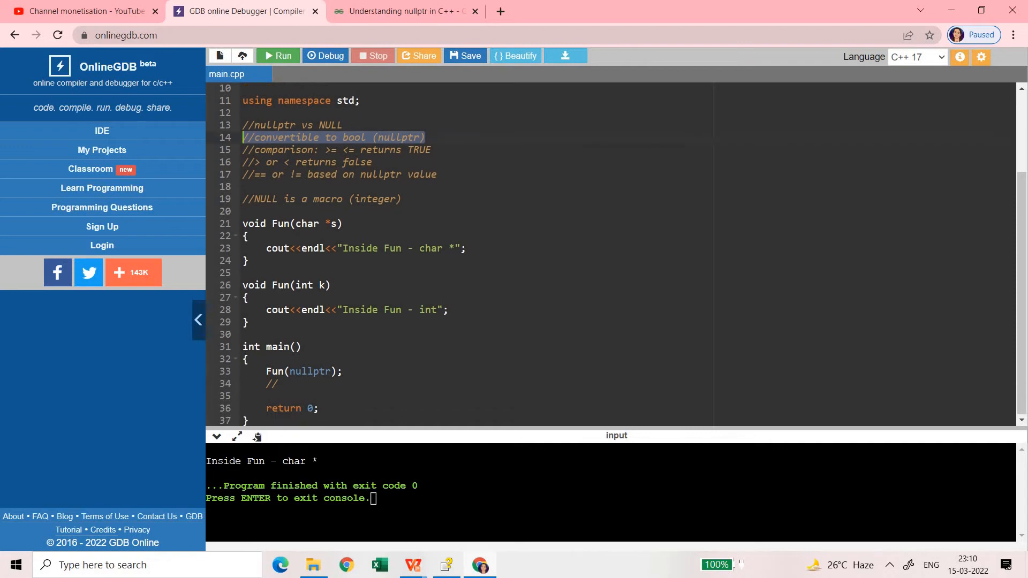
left_click(278, 383)
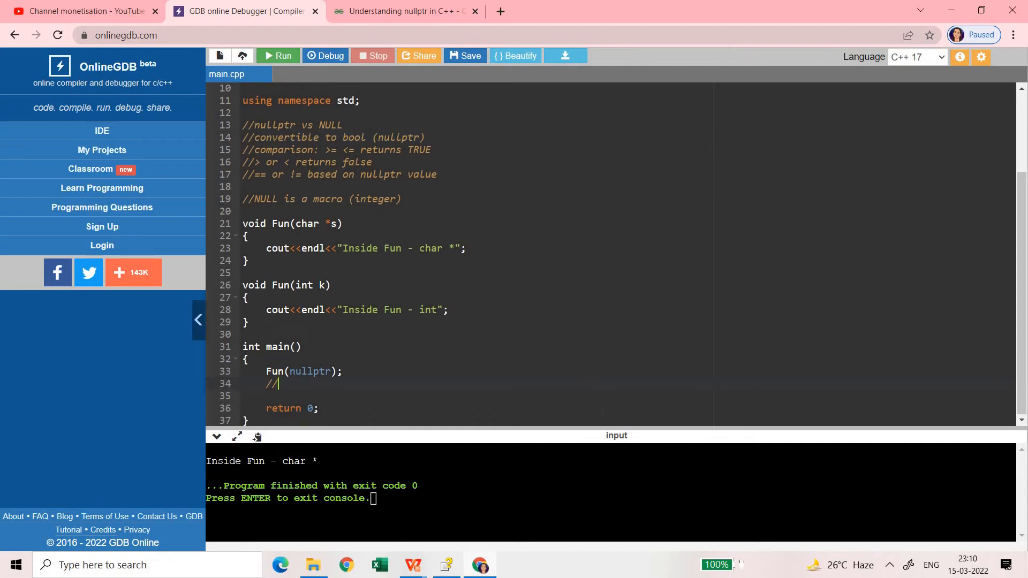
type("cove")
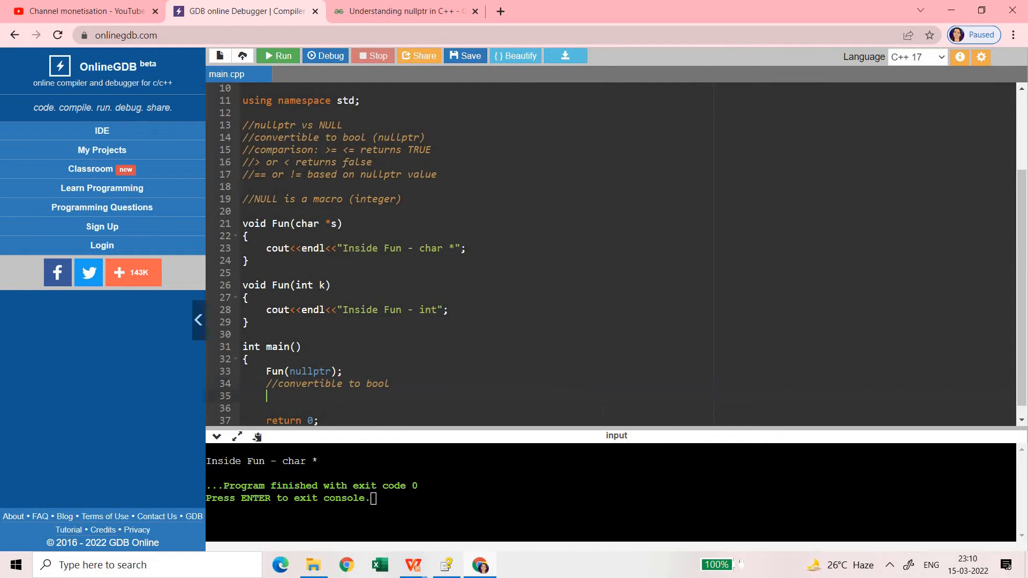
type("if(")
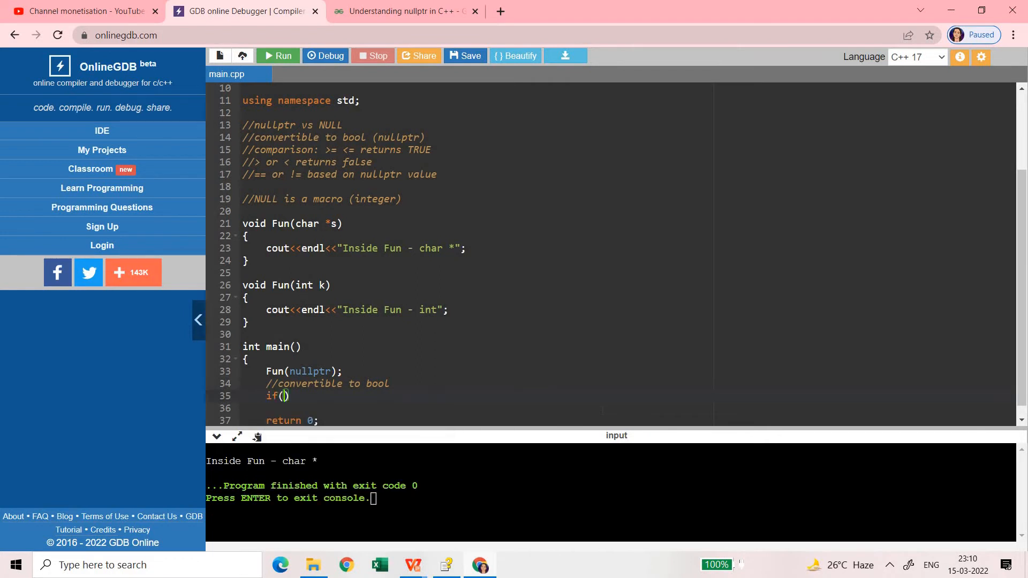
type("nu")
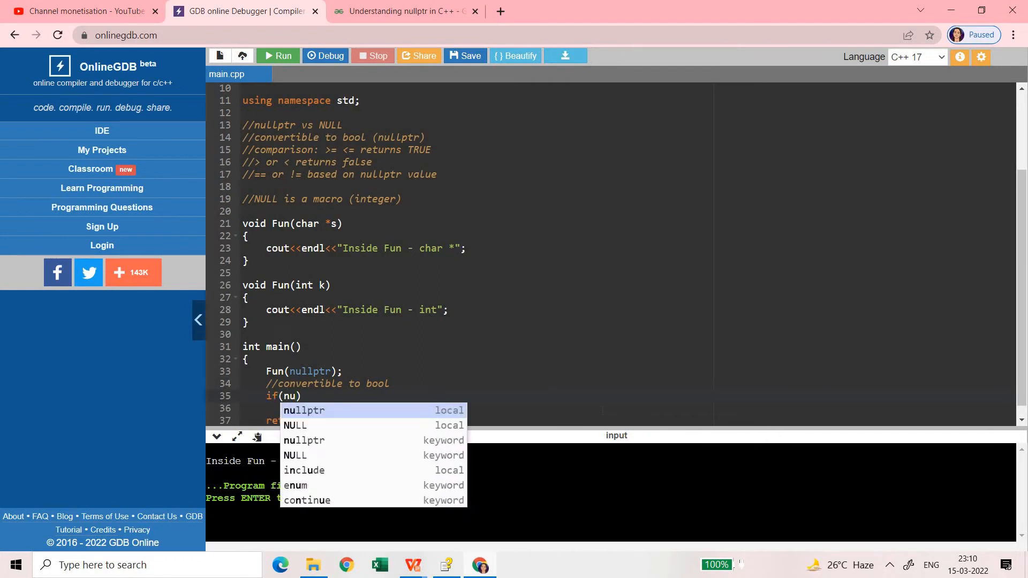
left_click(303, 410)
type("{")
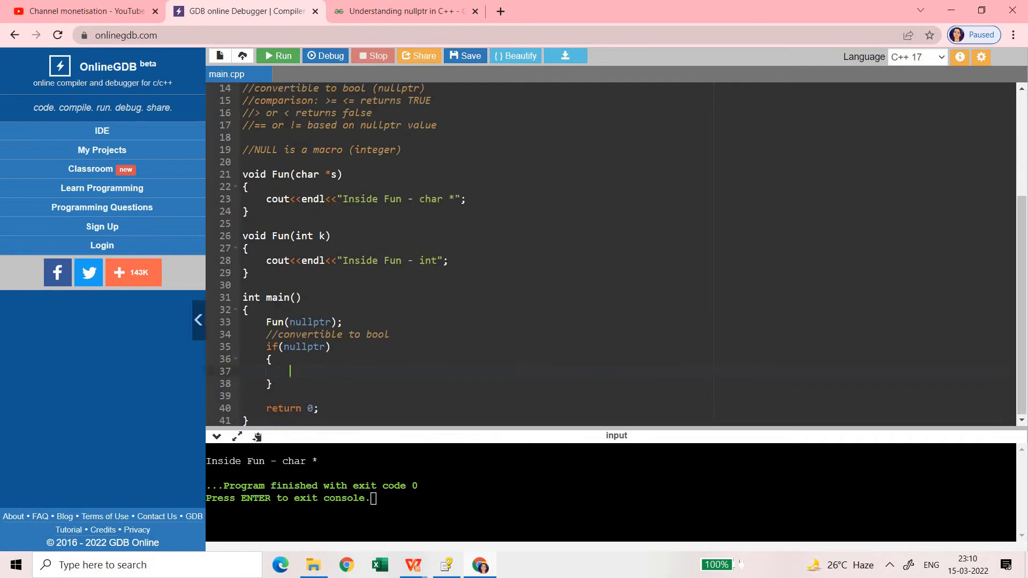
- Add an else branch printing "Inside the else" and run the program
type("else")
type("{")
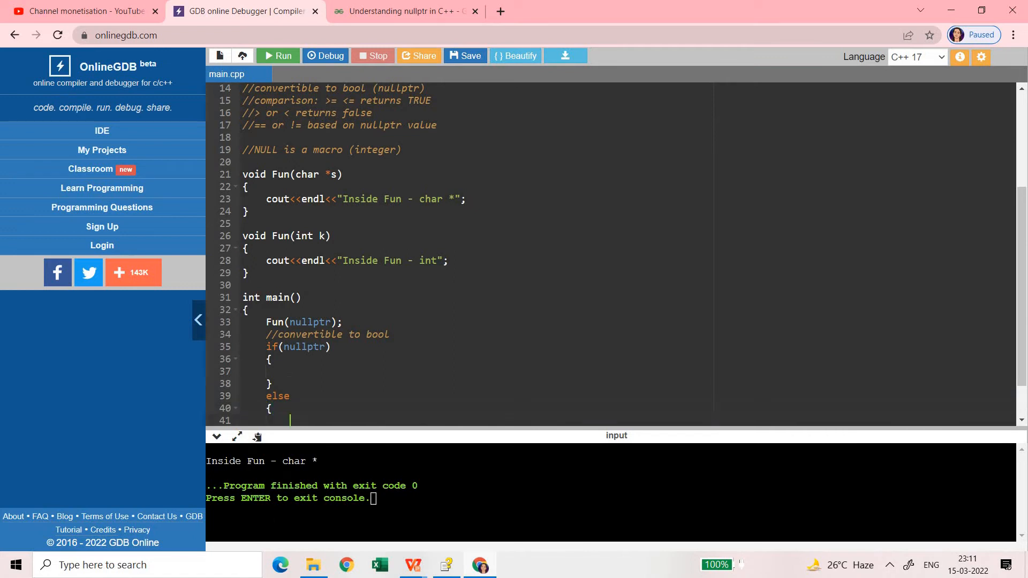
type("cout")
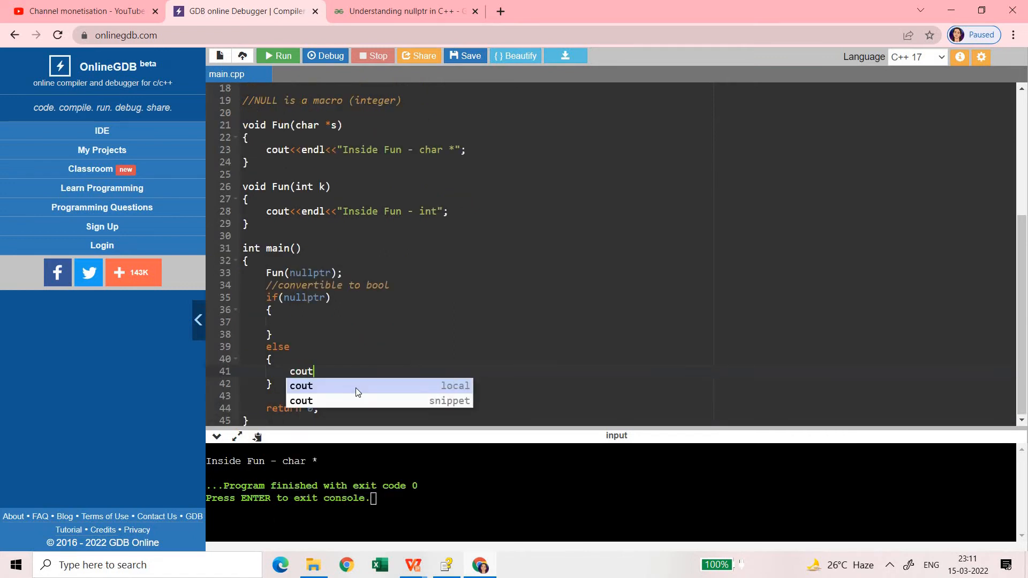
type("<<enld")
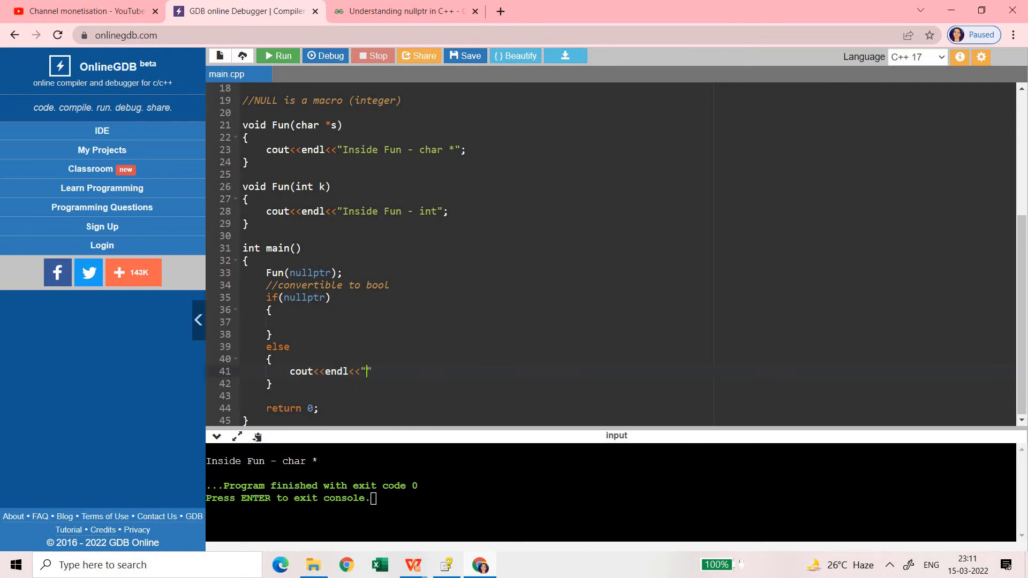
type("Inside the els")
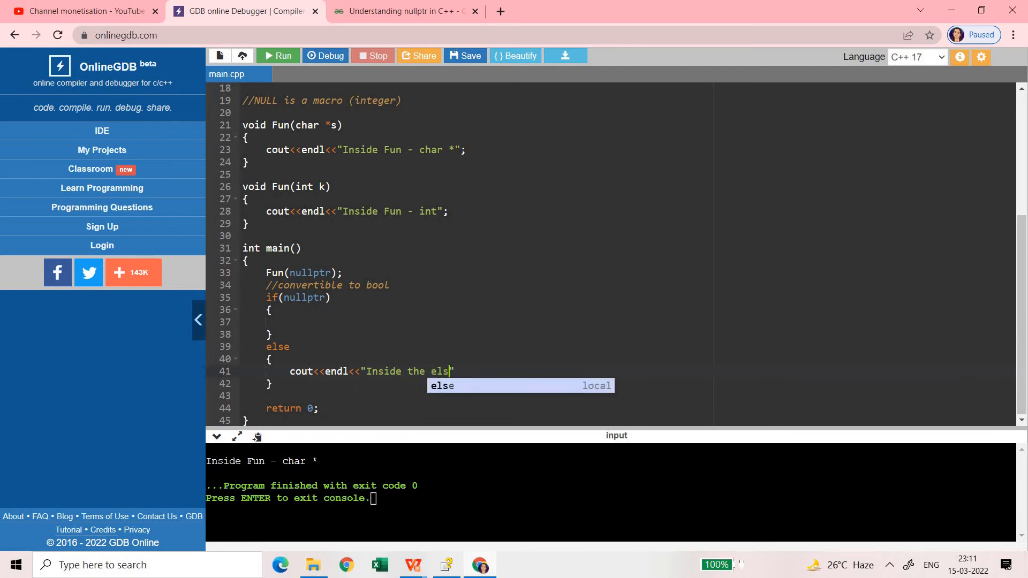
type("e\";")
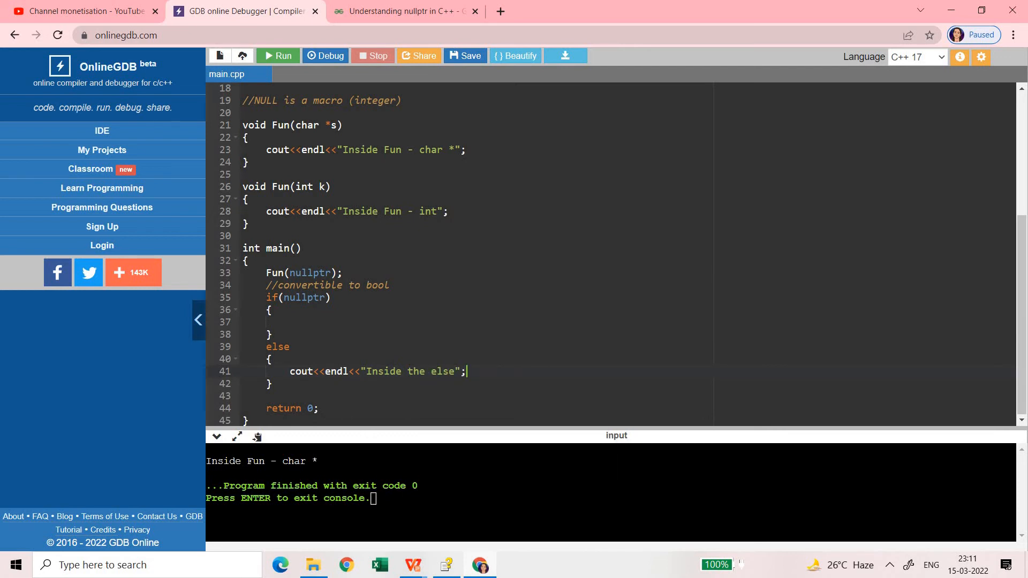
left_click(278, 56)
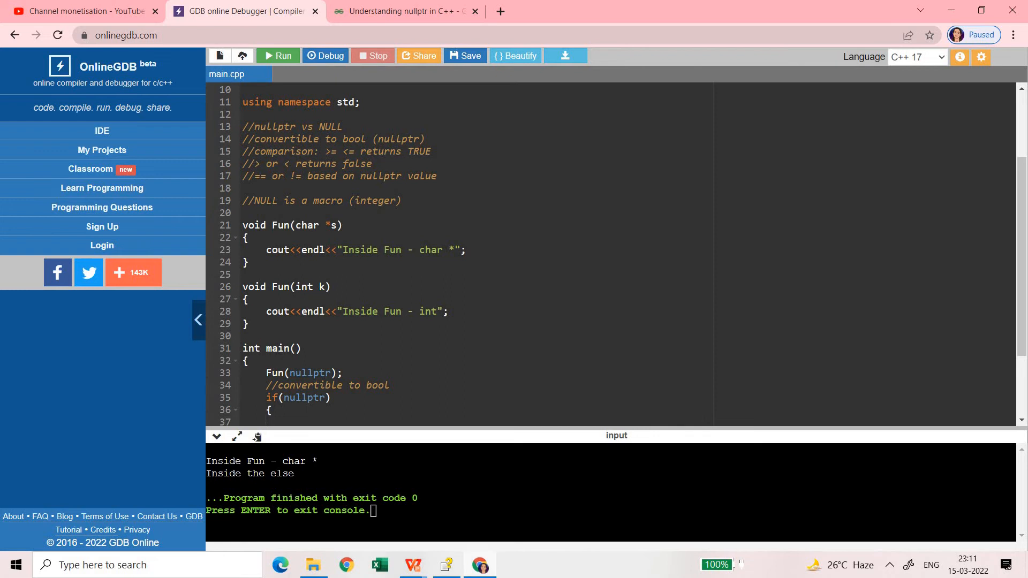
- Select and delete the if(nullptr)/else test and its comment from main
double_click(346, 151)
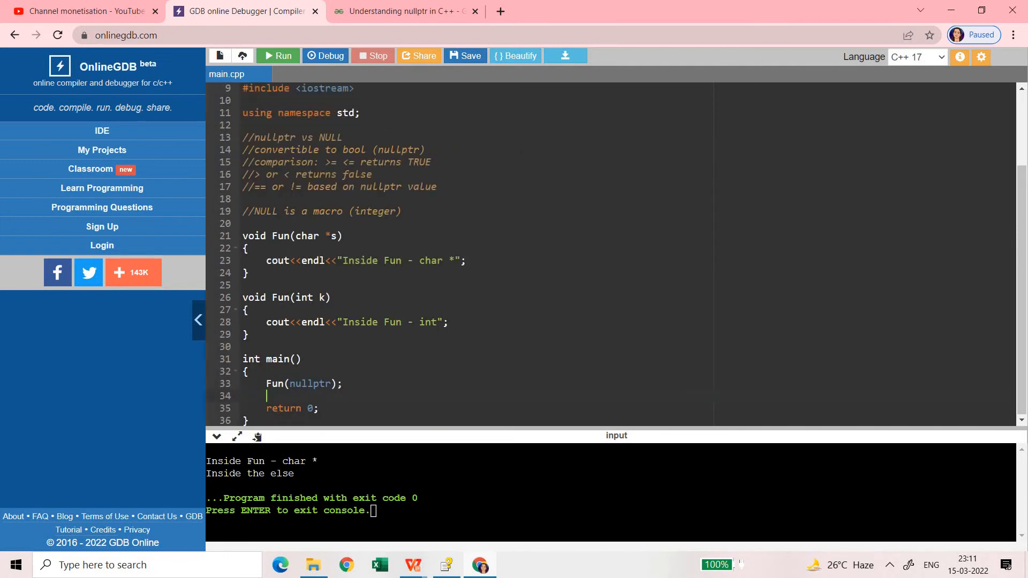
- Declare int *p1 = nullptr; and int *p2 = nullptr; in main
type("int")
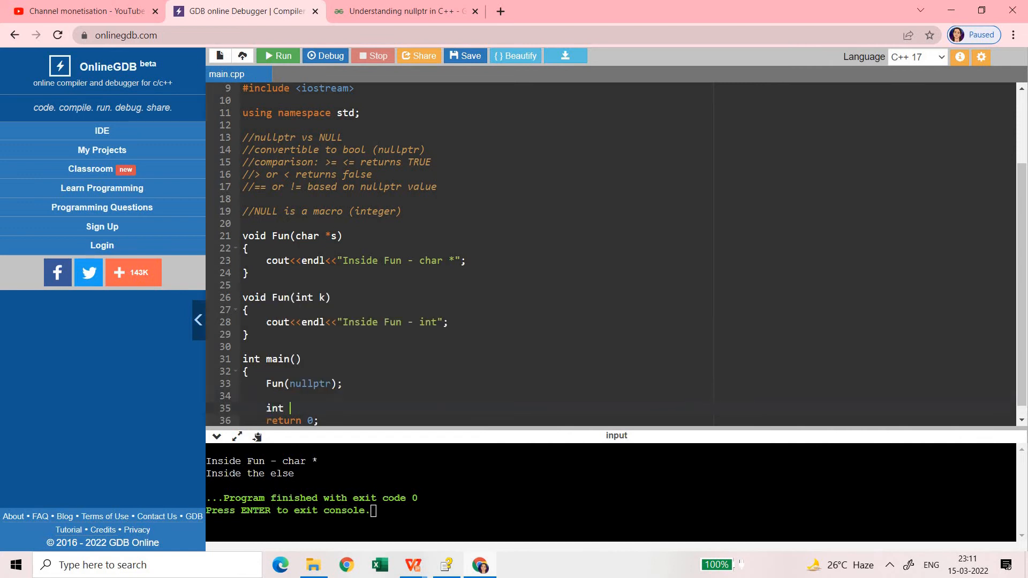
type("*p1")
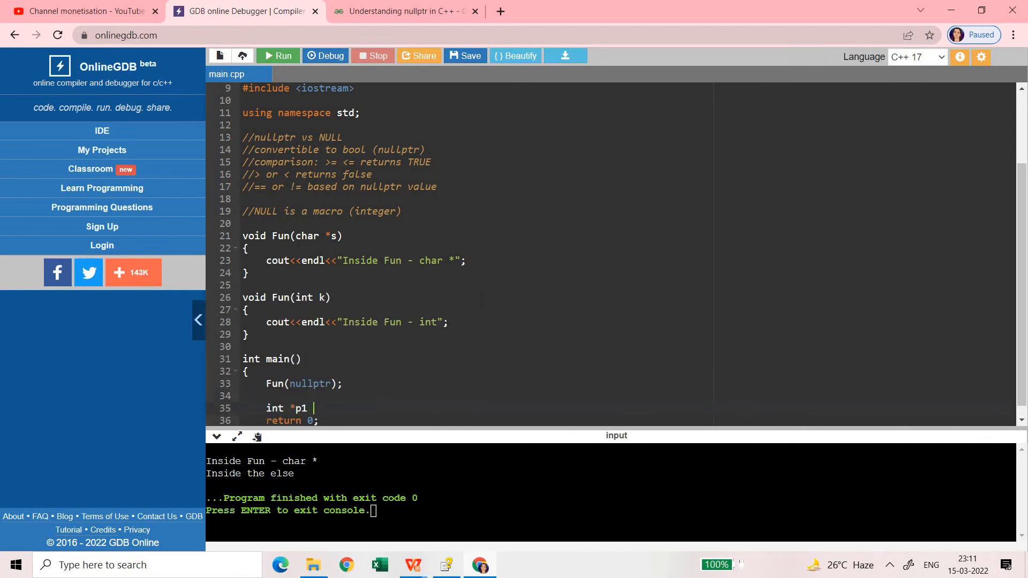
type("= nullptr")
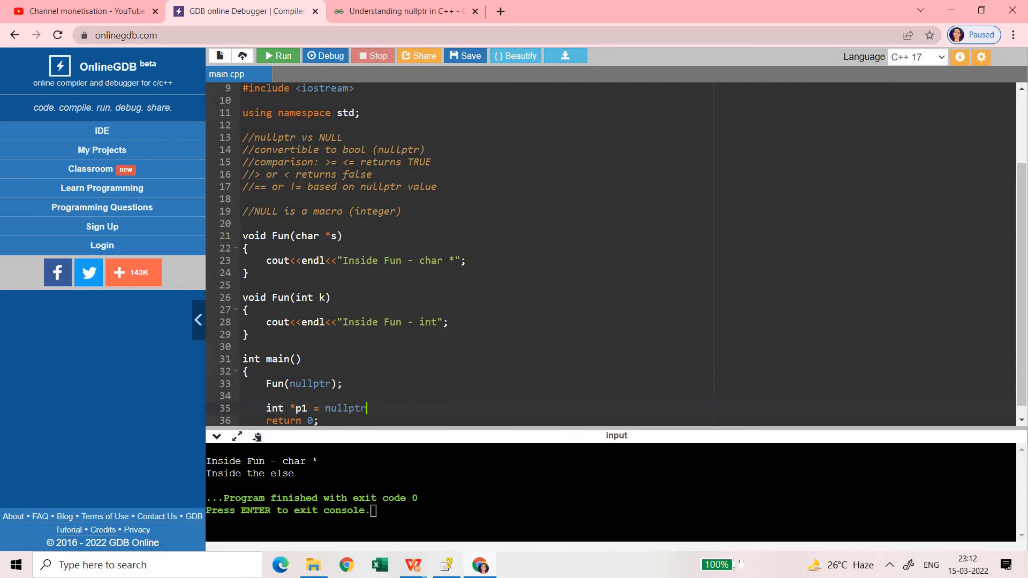
type(";")
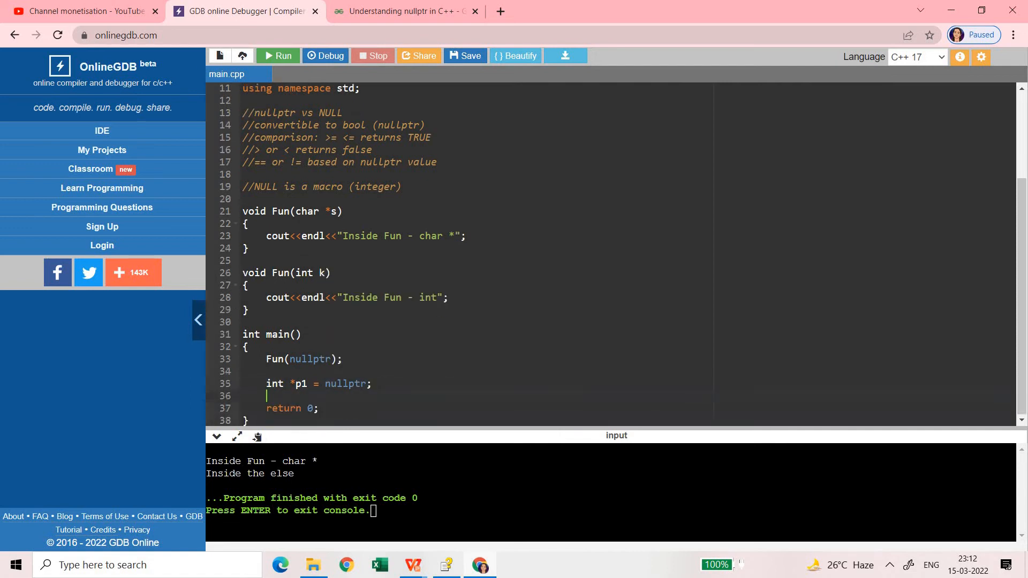
type("int")
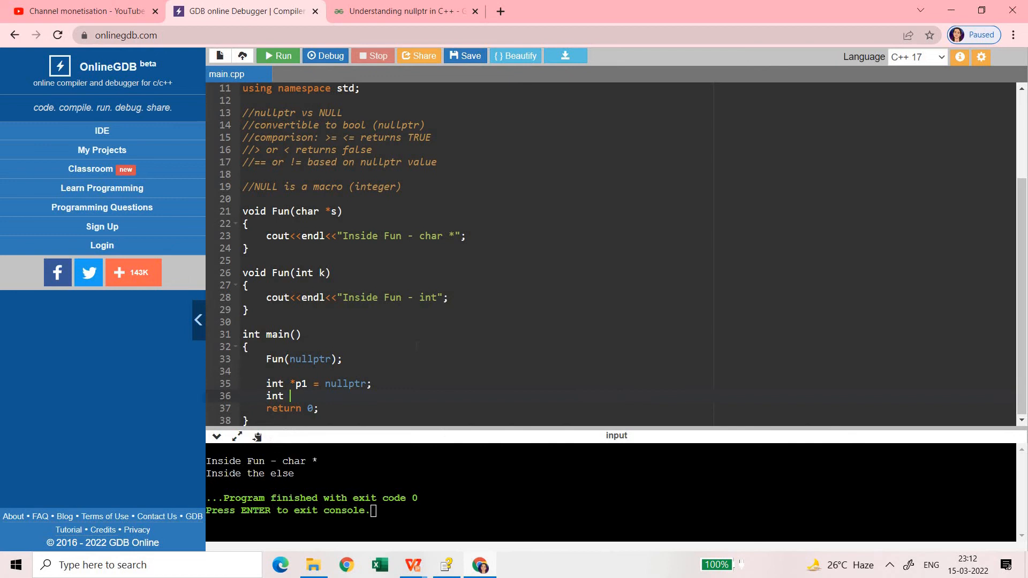
type("*p2 =")
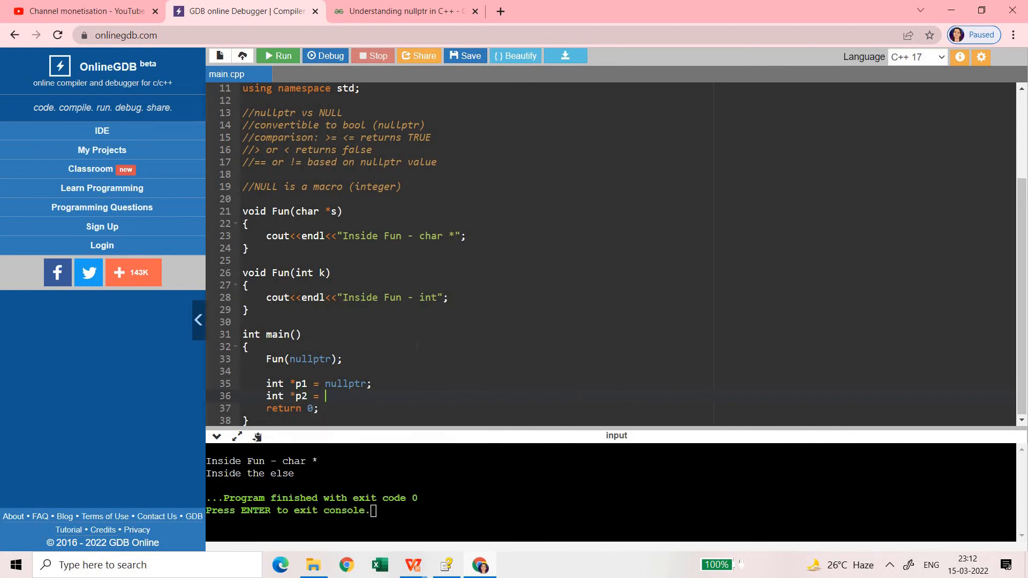
type("nullptr")
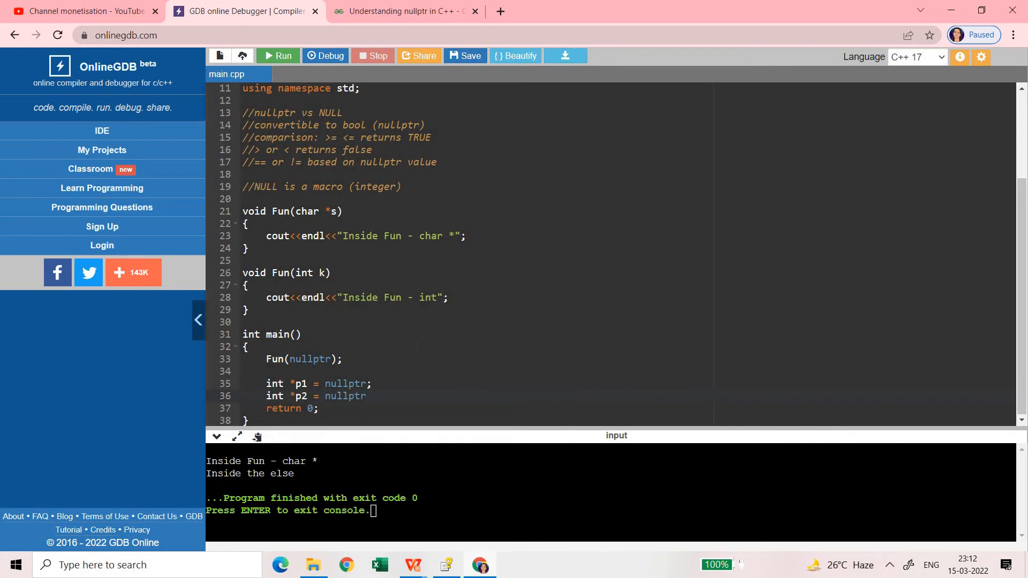
type(";")
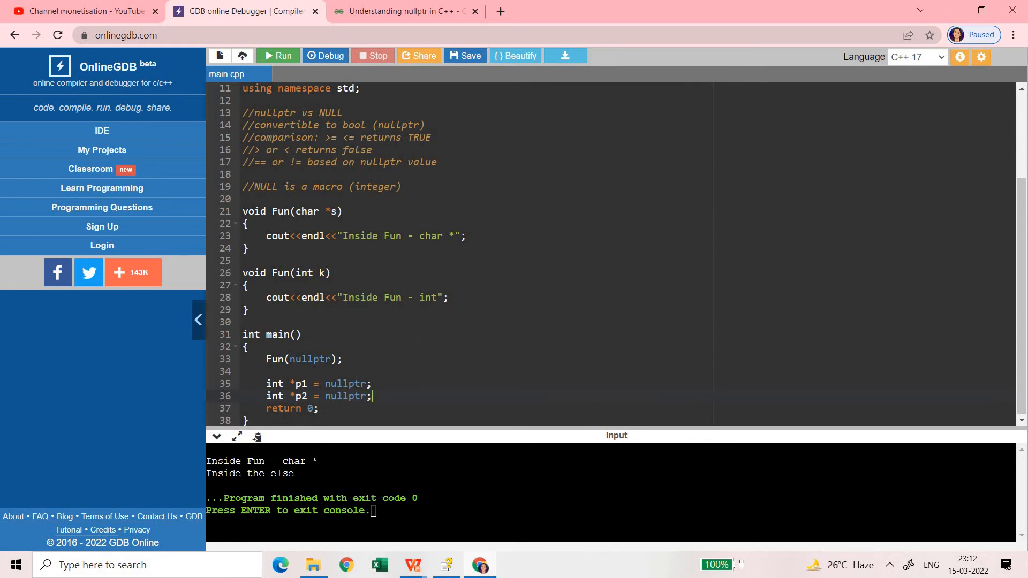
- Add if(p1 <= p2) with a body printing "True"
type("if(")
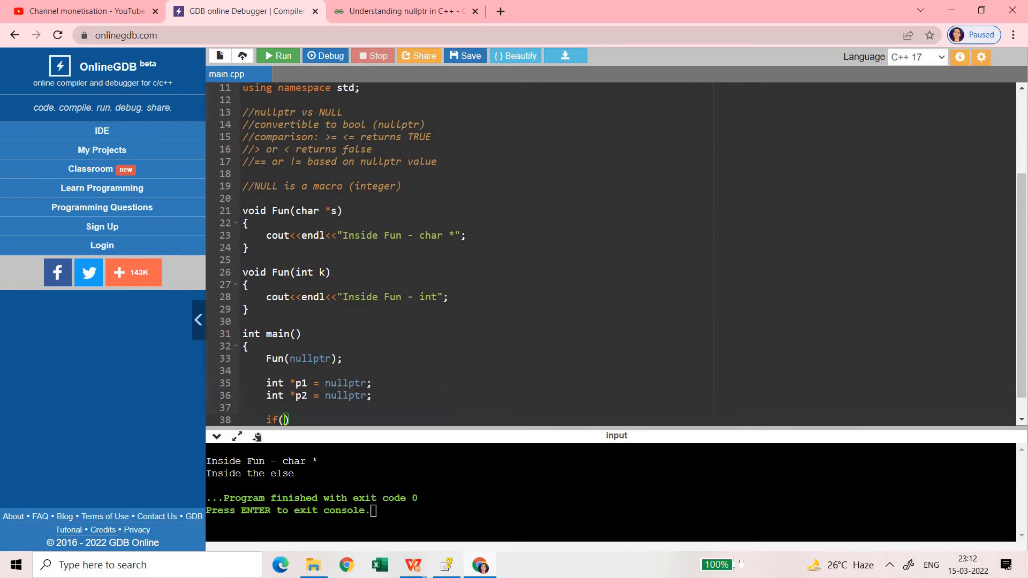
type("p1")
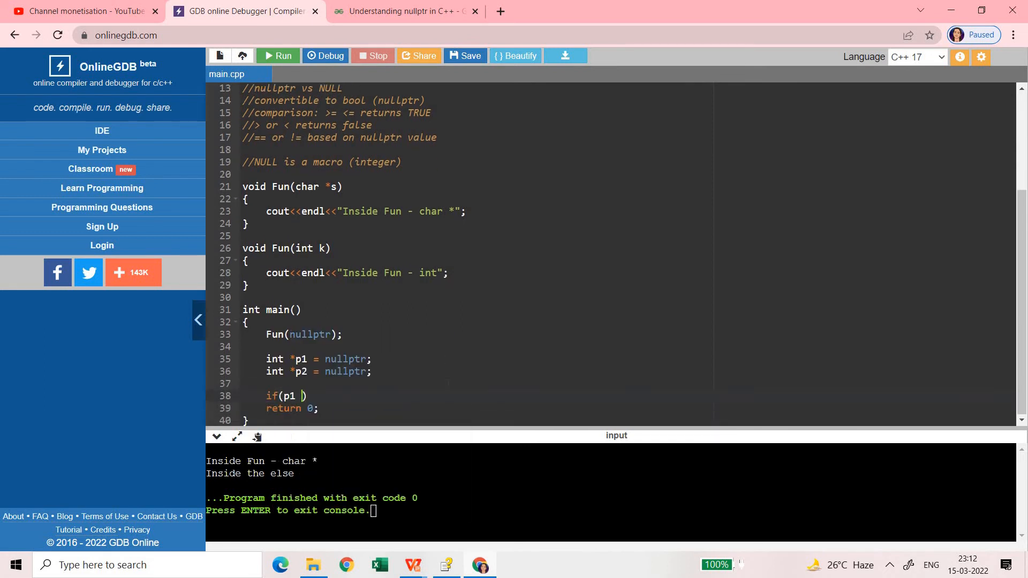
type("<= p1")
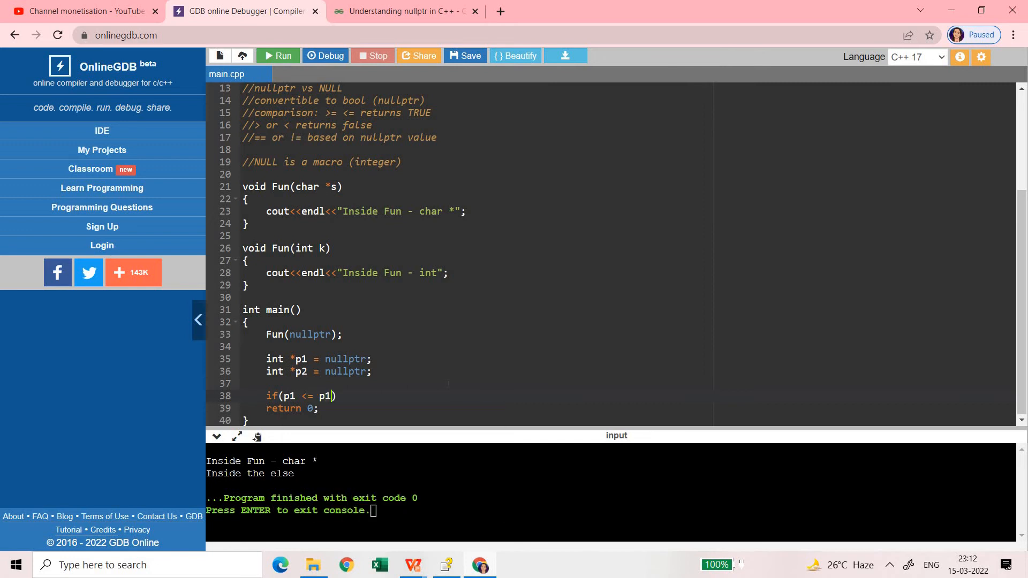
type("p2")
type("{")
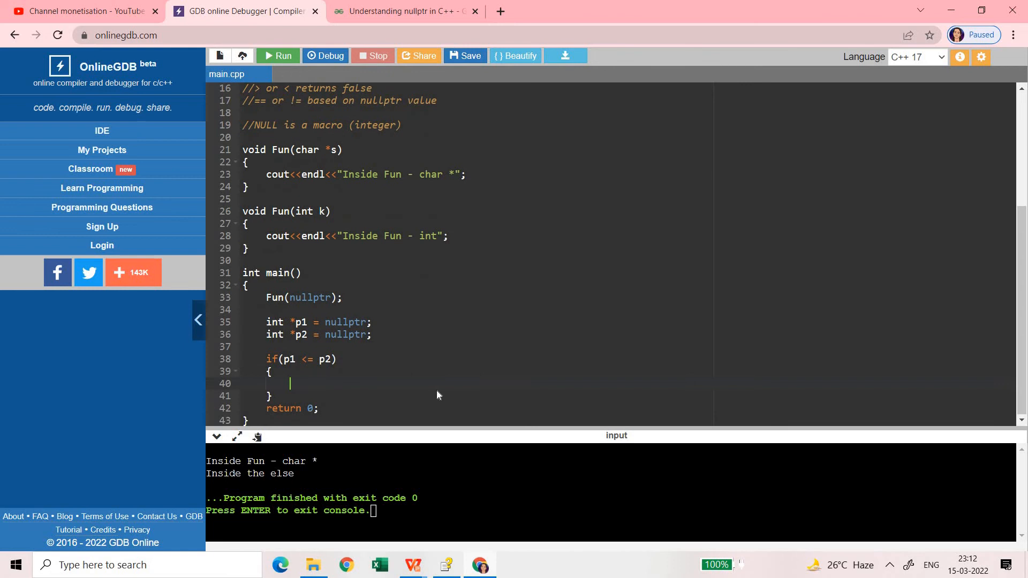
type("cout<")
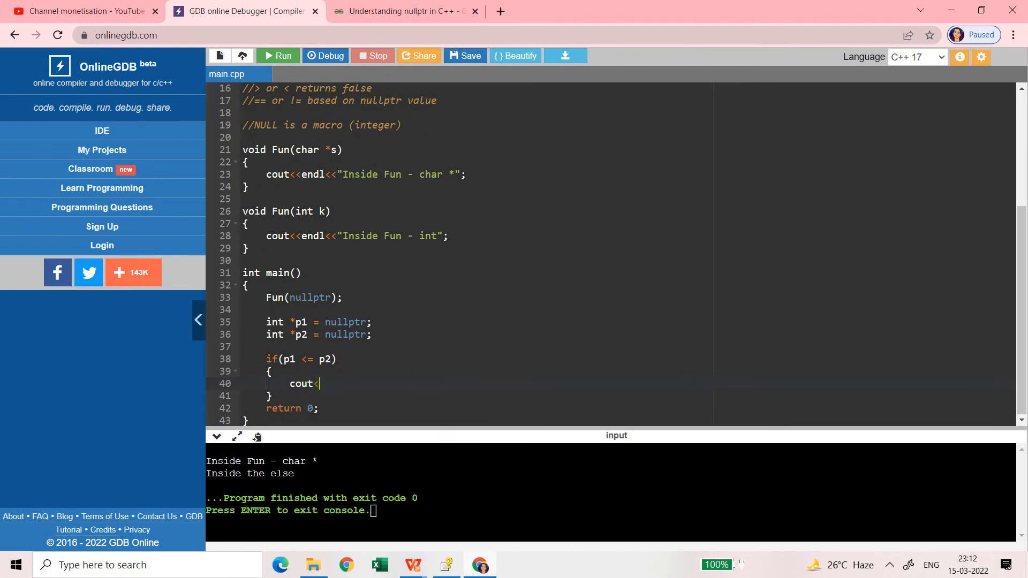
type("<endl<<")
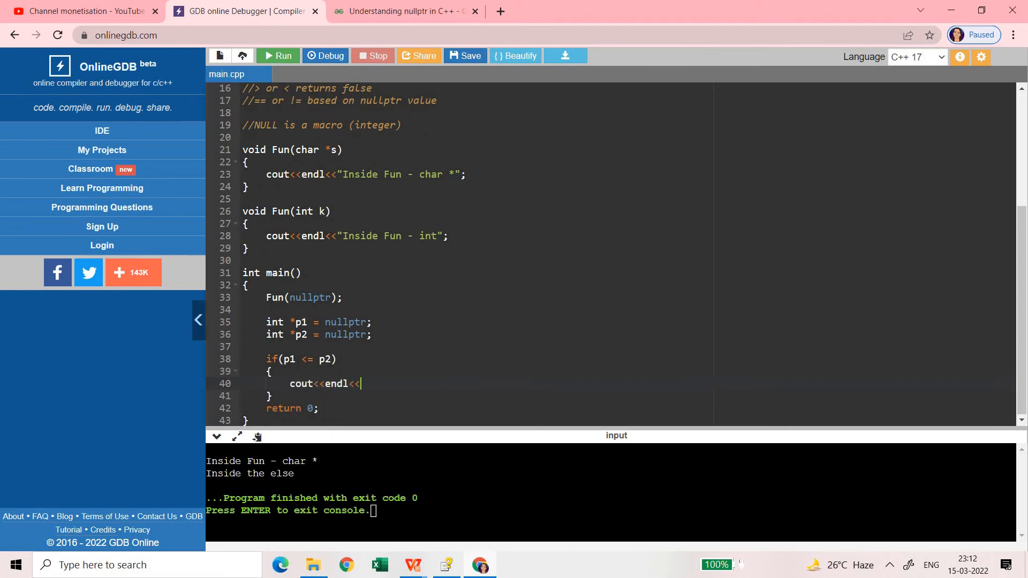
type("\"")
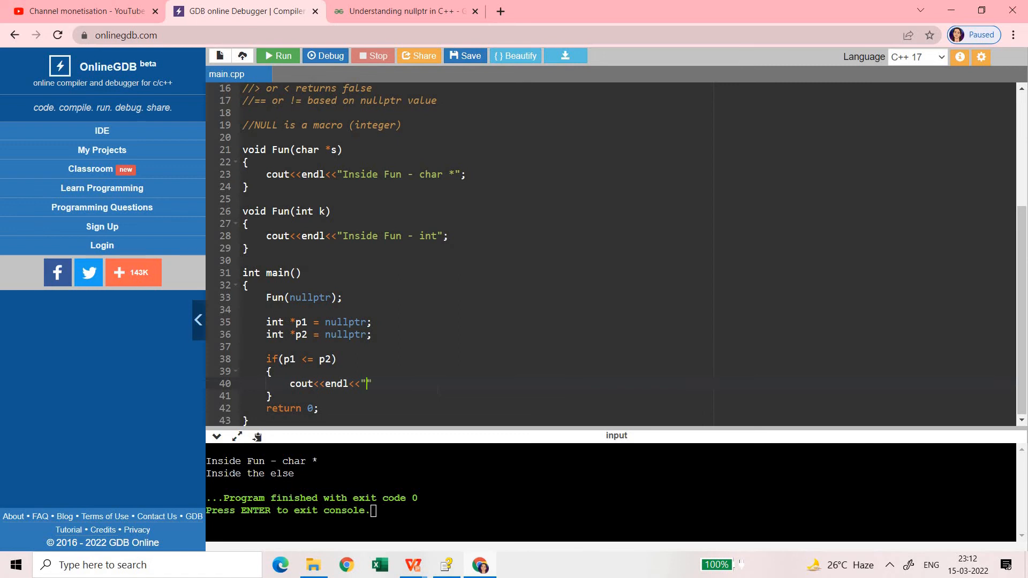
type("True")
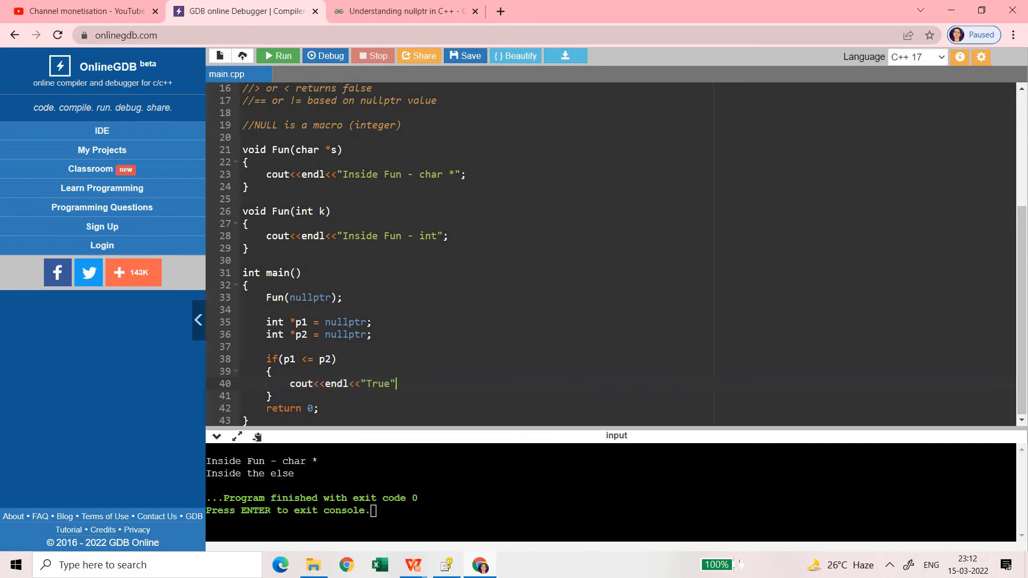
type(";")
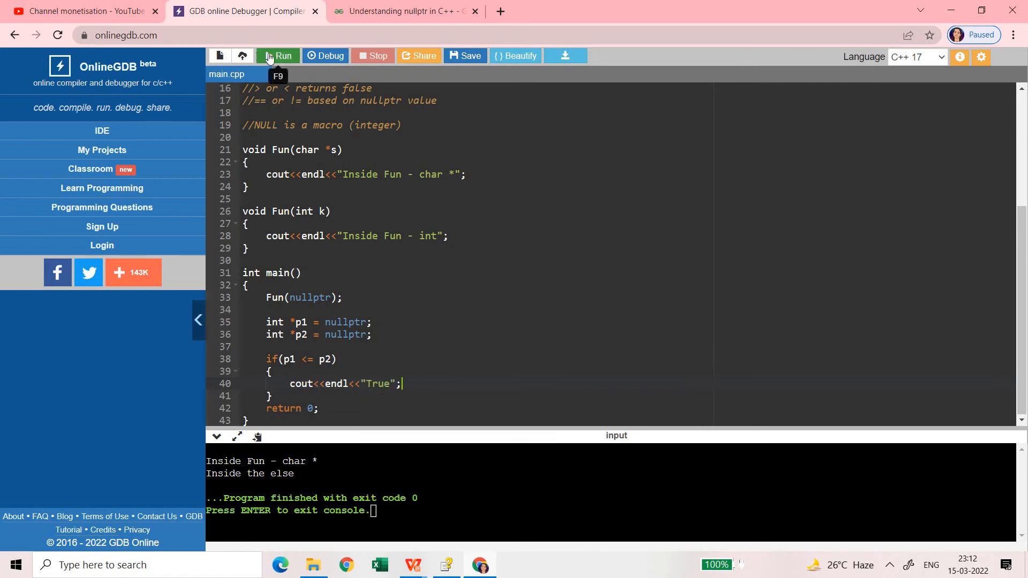
- Run to see True for p1 <= p2, then make it a strict comparison and rerun with no True
left_click(279, 56)
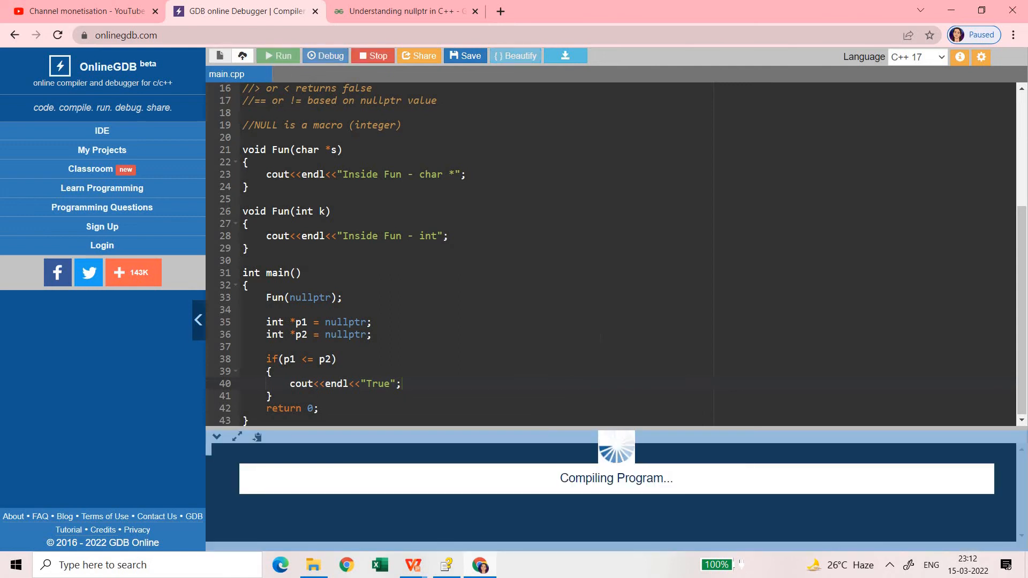
left_click(278, 56)
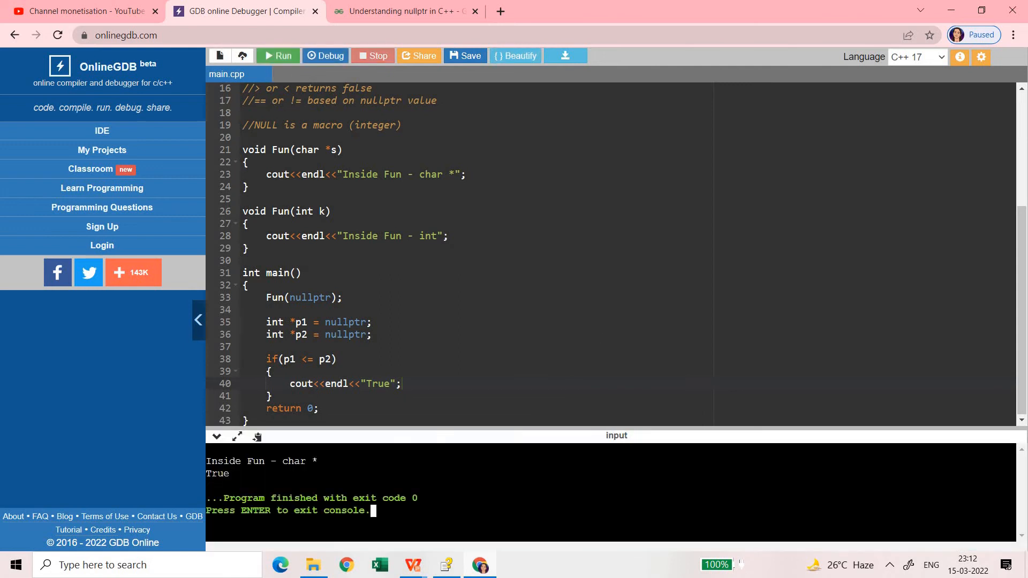
left_click(315, 359)
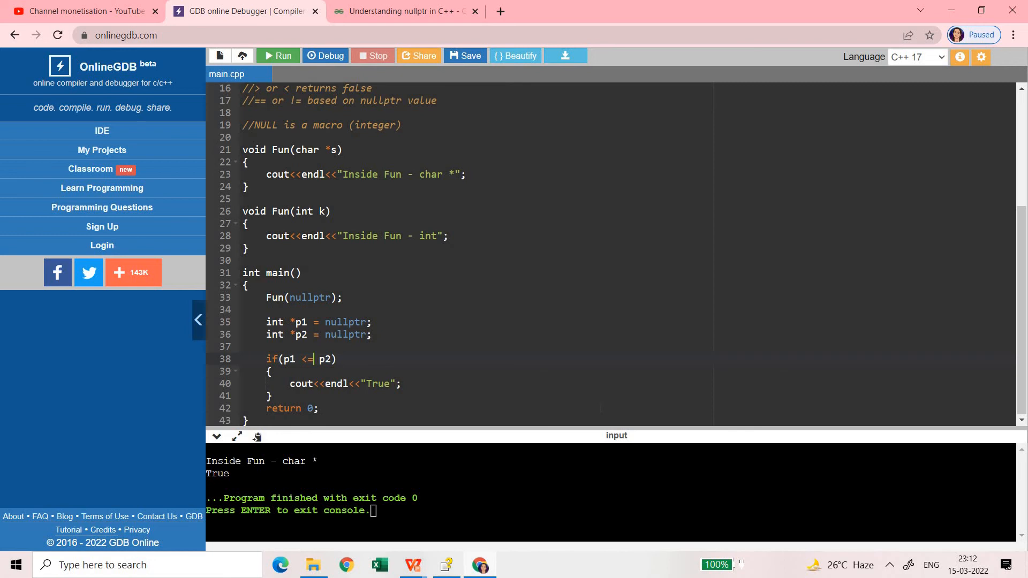
key("Backspace")
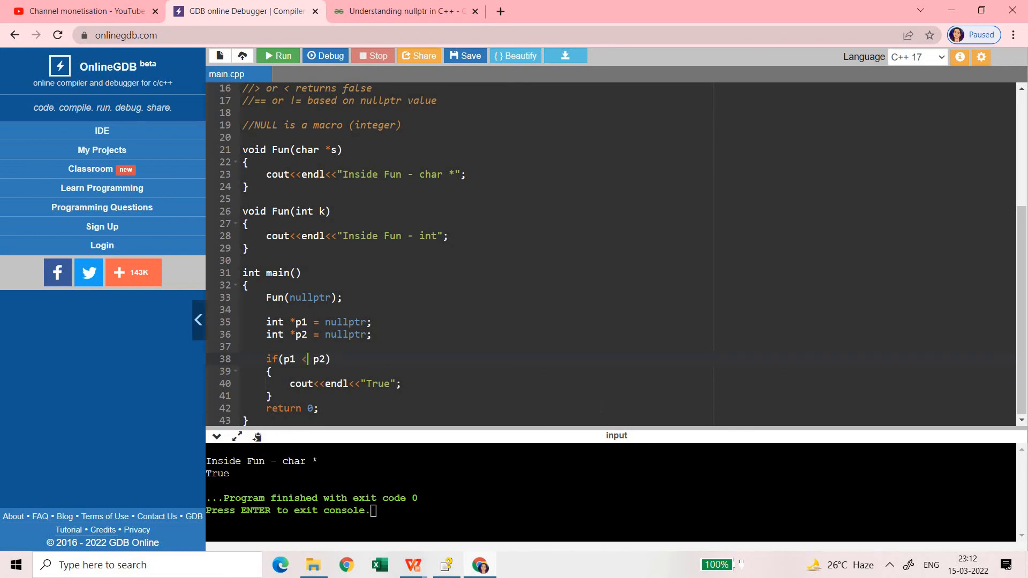
left_click(279, 56)
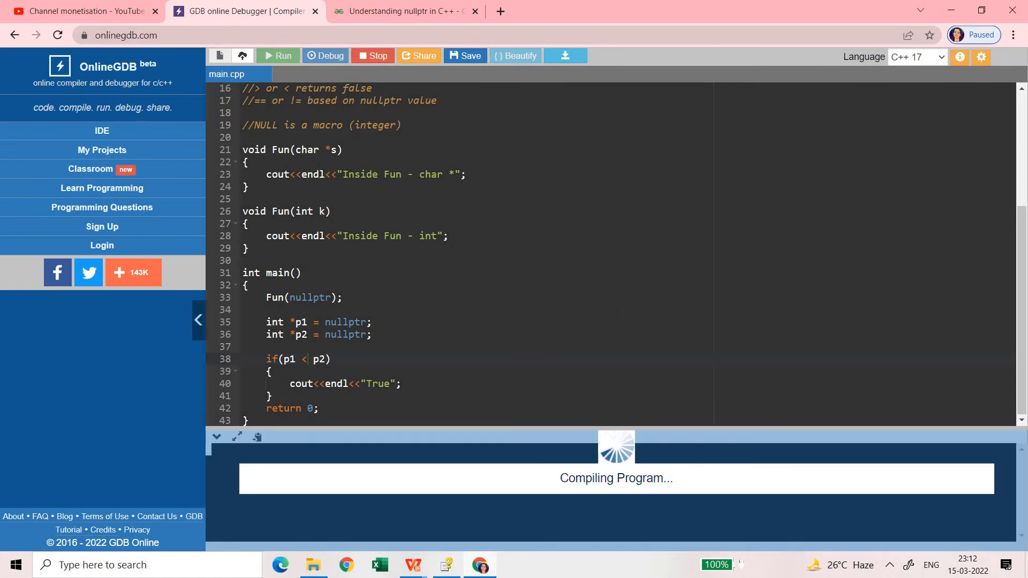
left_click(278, 56)
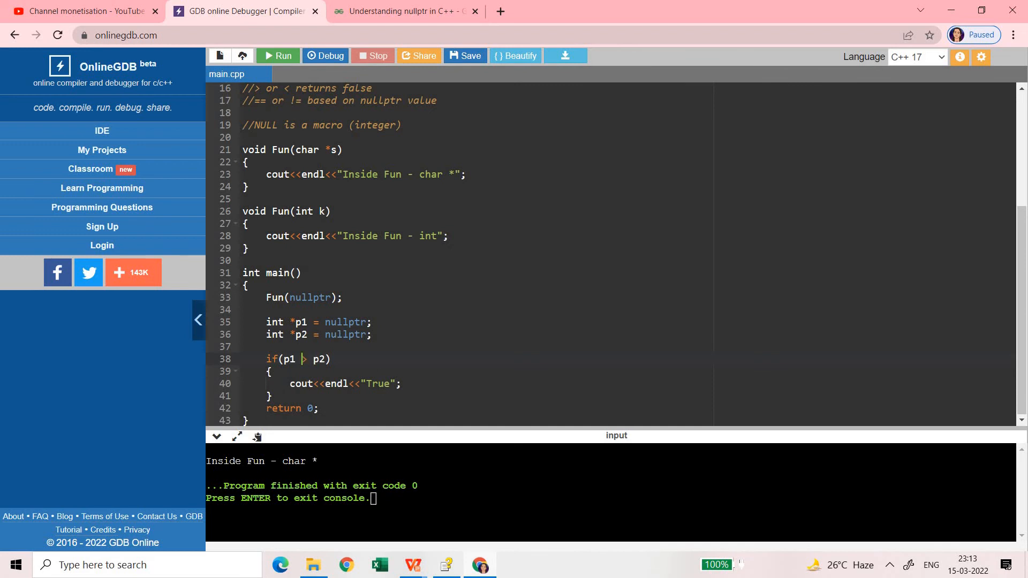
- Change the condition to p1 == p2 and run, printing True
type("==")
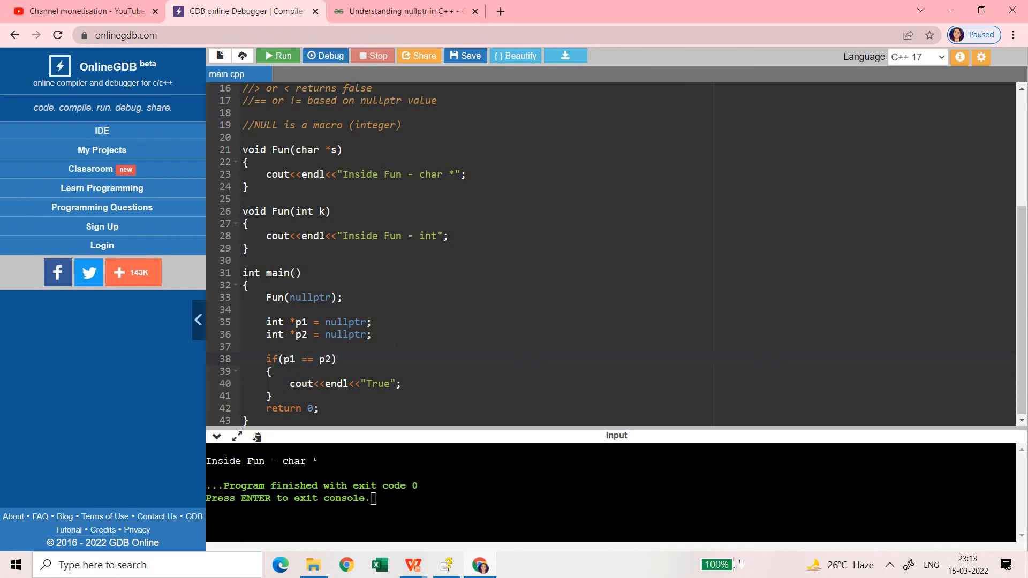
mouse_move(277, 55)
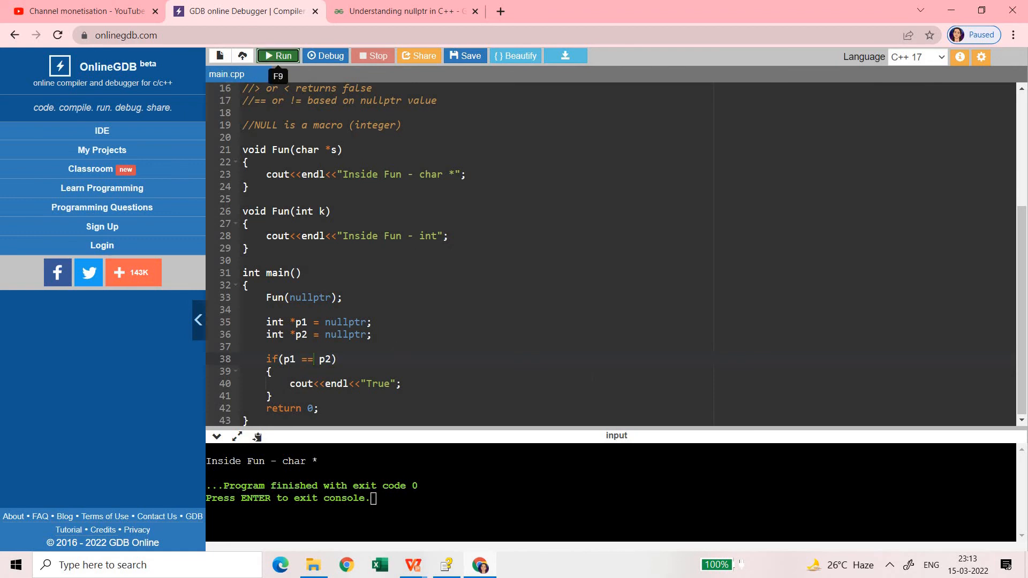
left_click(277, 56)
type("int")
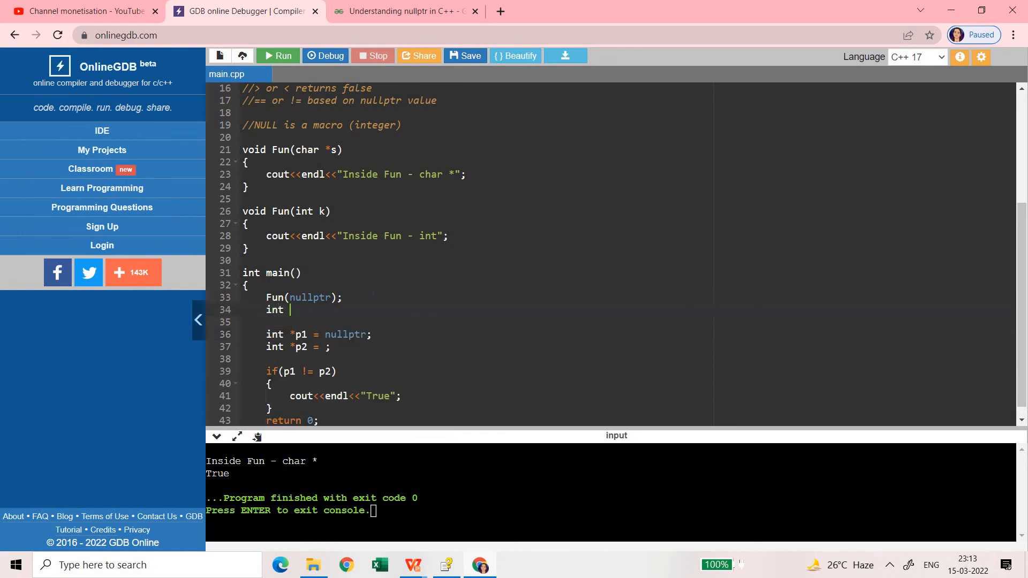
- Declare int k = 10 and point p2 at &k so p1 != p2 compares nullptr with a real address, then run
type("k = 10;")
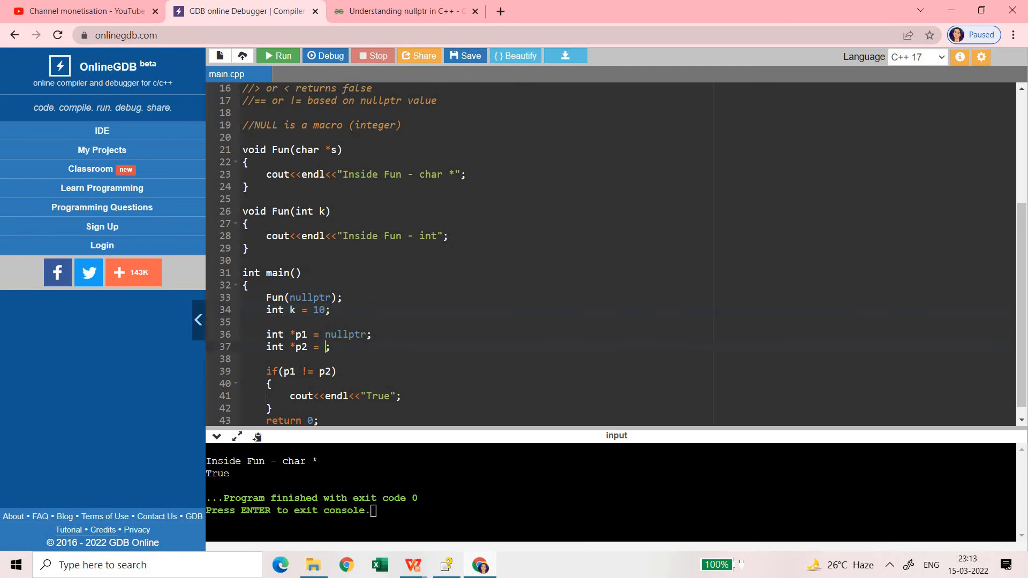
type("&k")
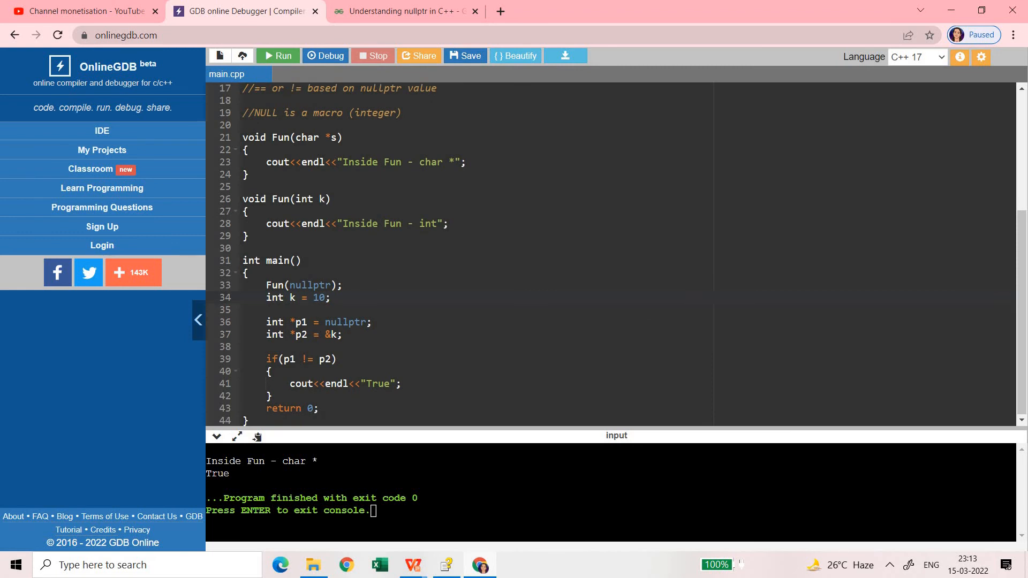
left_click(278, 56)
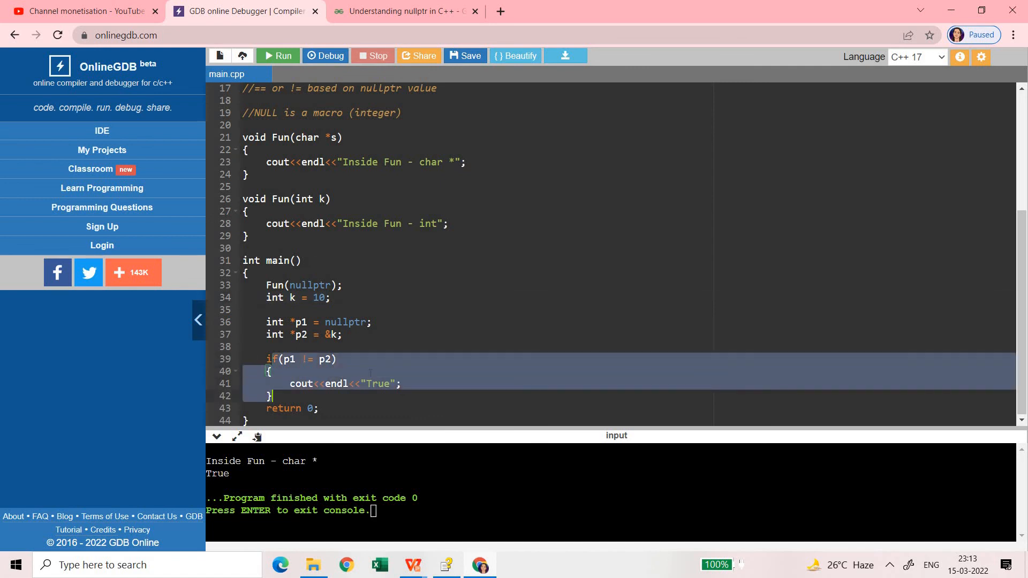
left_click(279, 55)
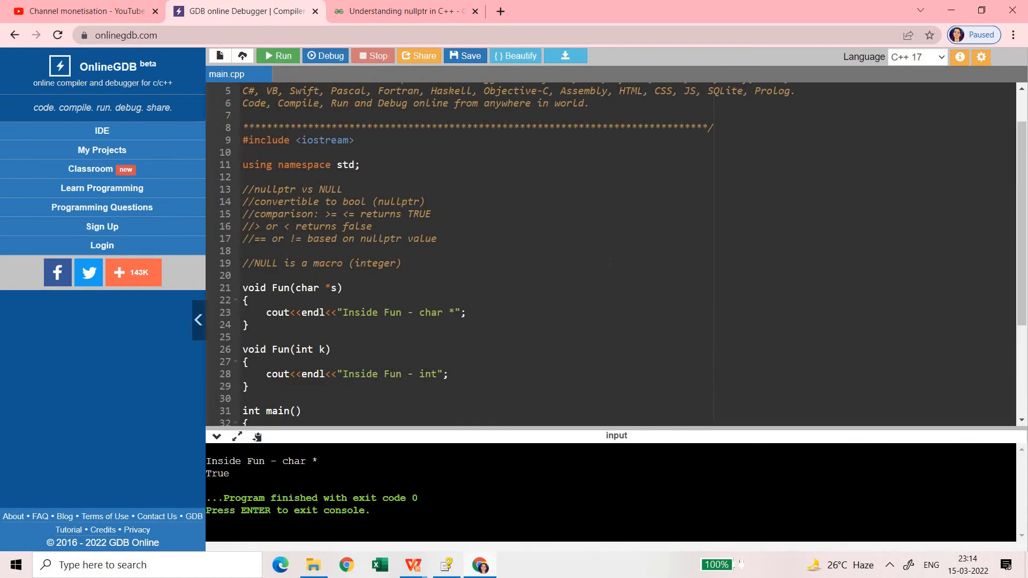
scroll("down", 3)
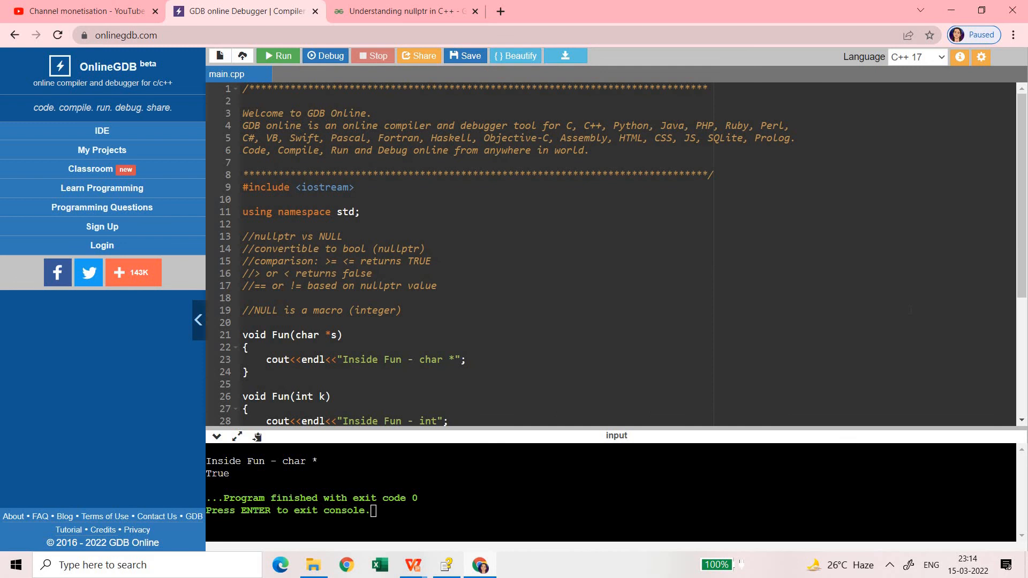
scroll("down", 3)
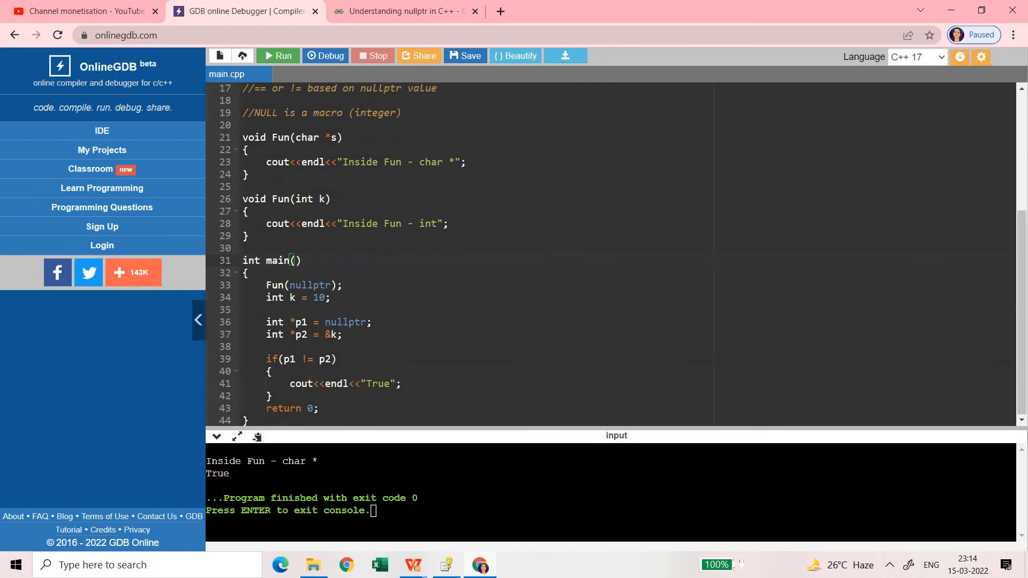